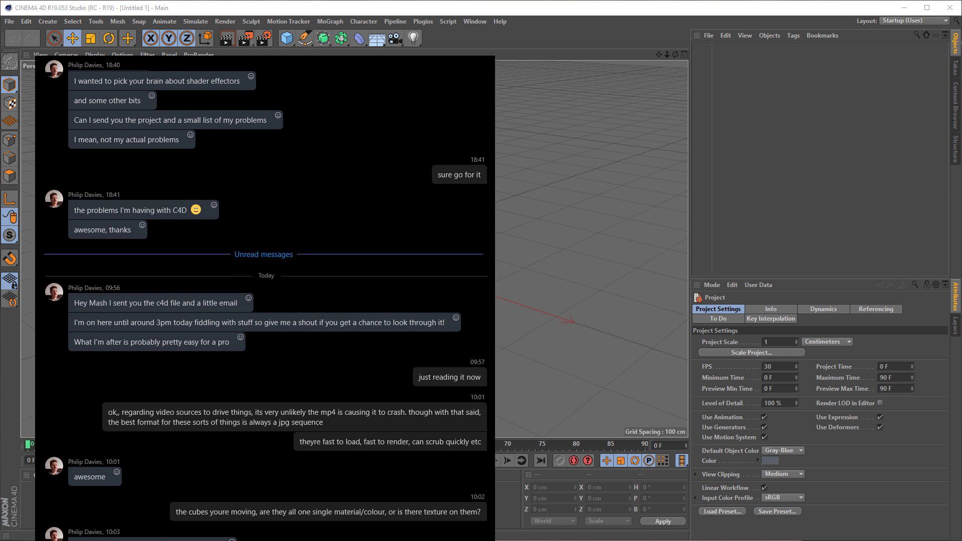
Scroll down past the chat conversation to reveal the empty untitled Cinema 4D scene
scroll("down", 3)
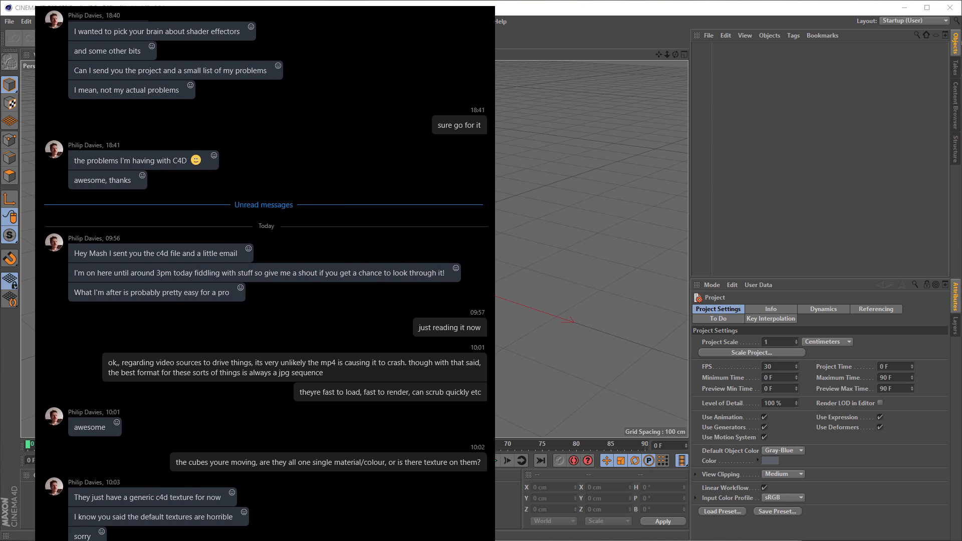
scroll("down", 3)
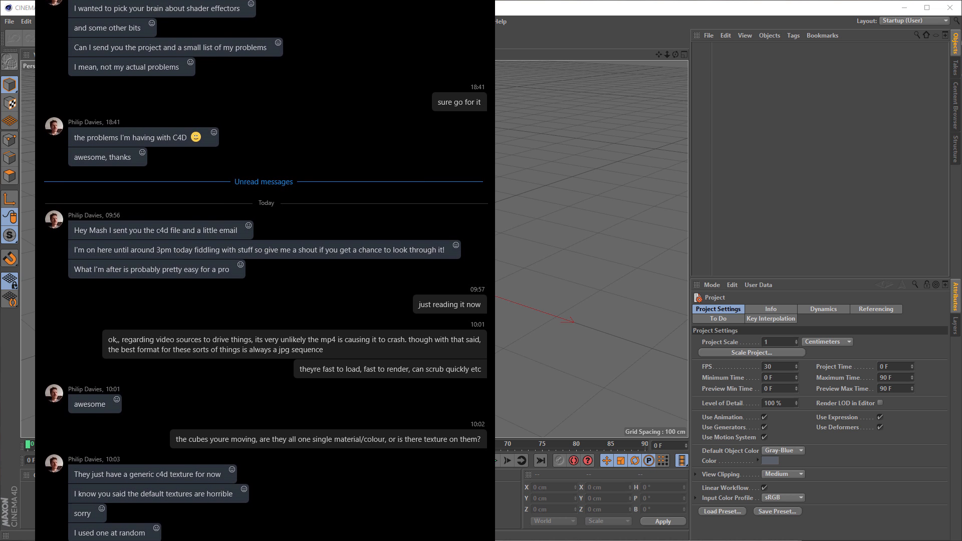
scroll("down", 3)
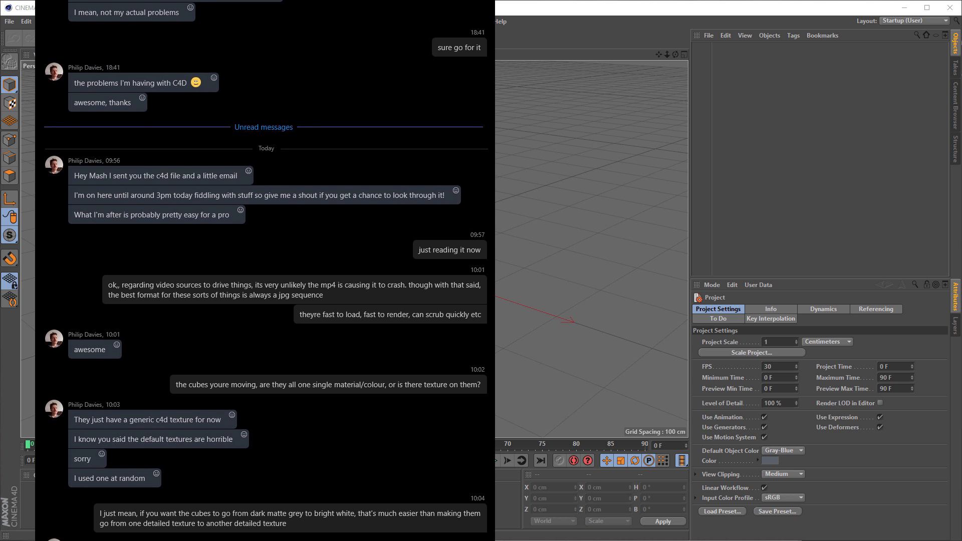
scroll("down", 3)
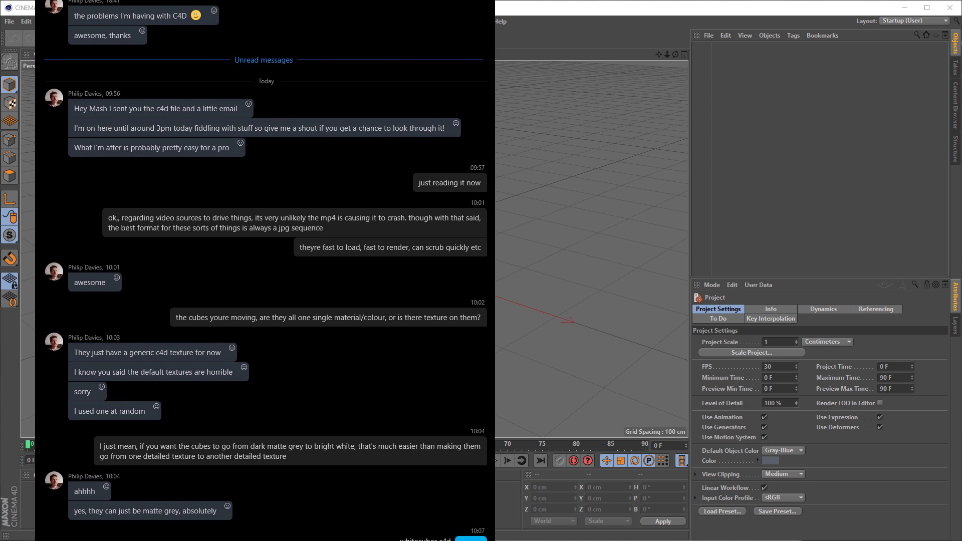
scroll("down", 3)
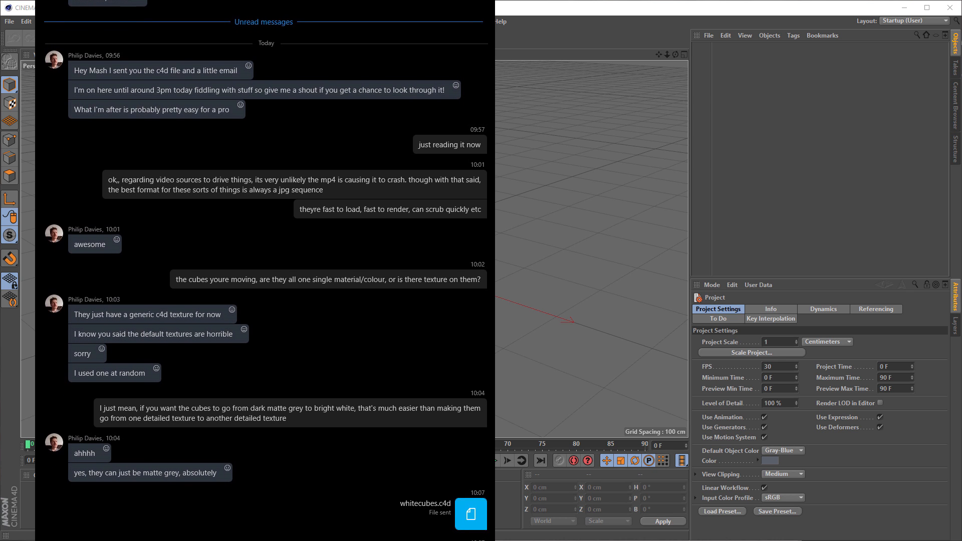
scroll("down", 3)
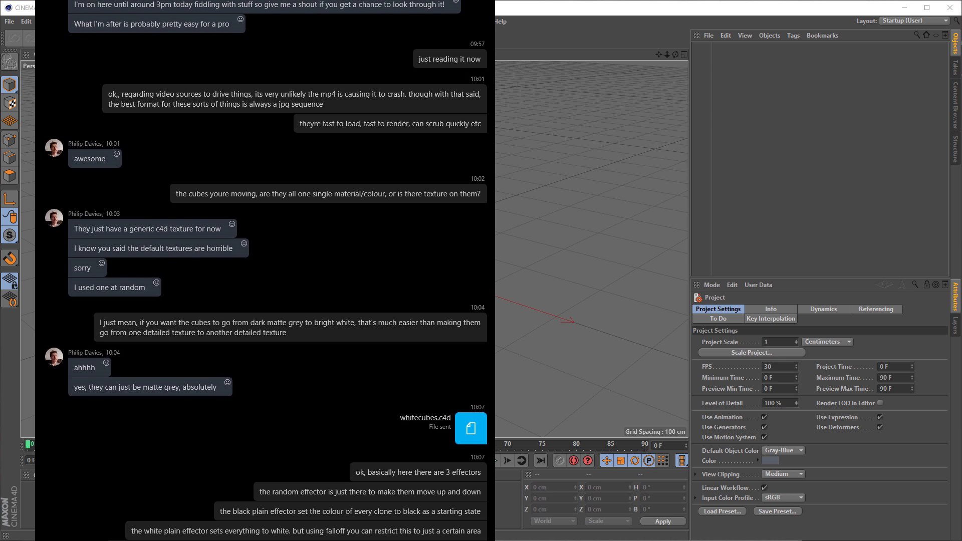
scroll("down", 3)
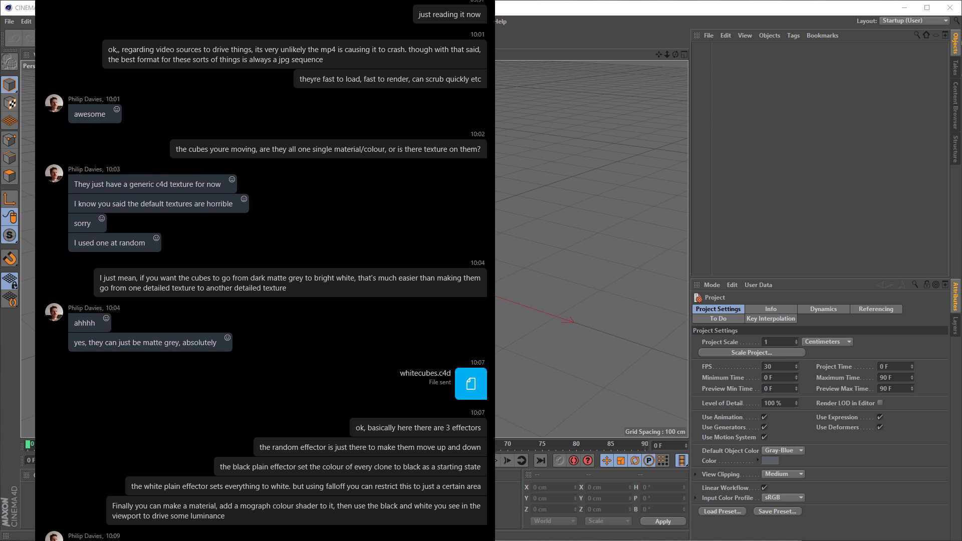
scroll("down", 3)
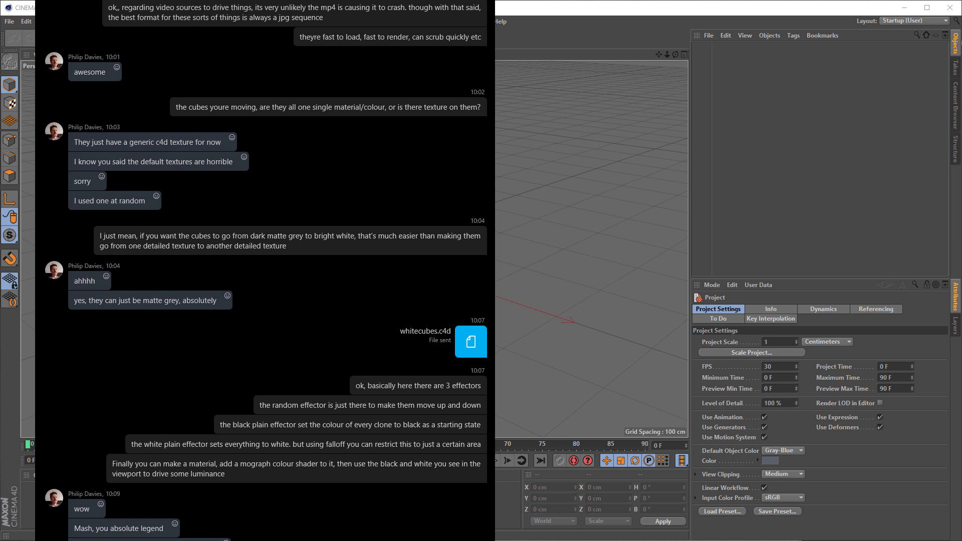
scroll("down", 3)
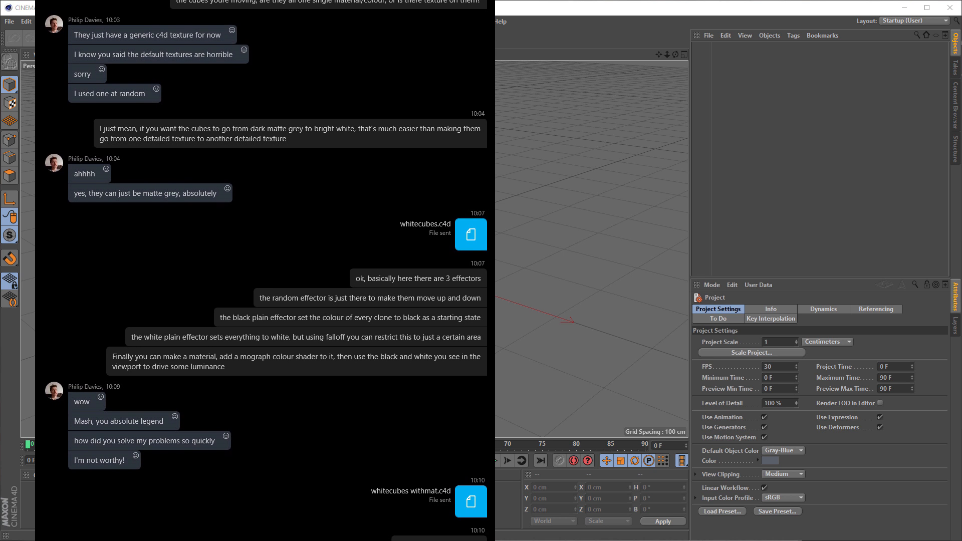
scroll("down", 3)
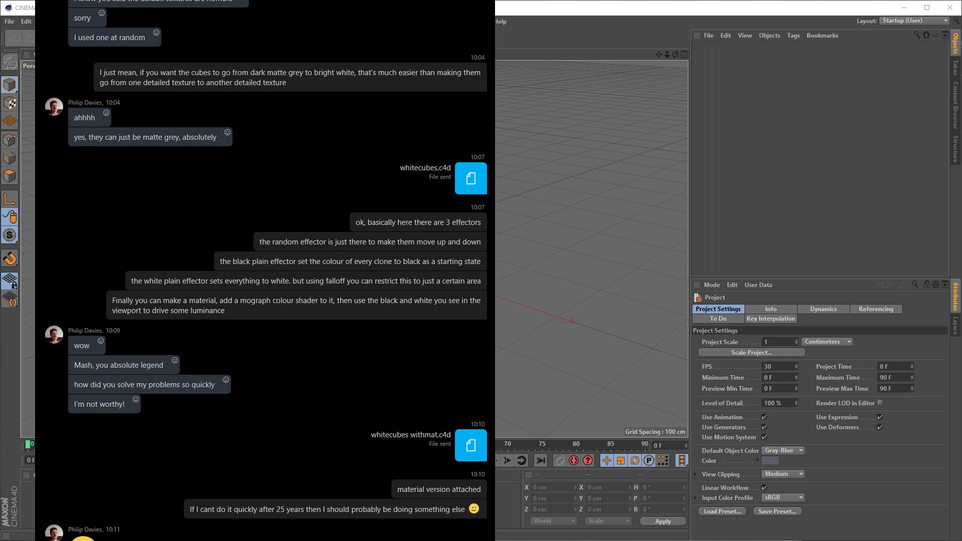
scroll("down", 3)
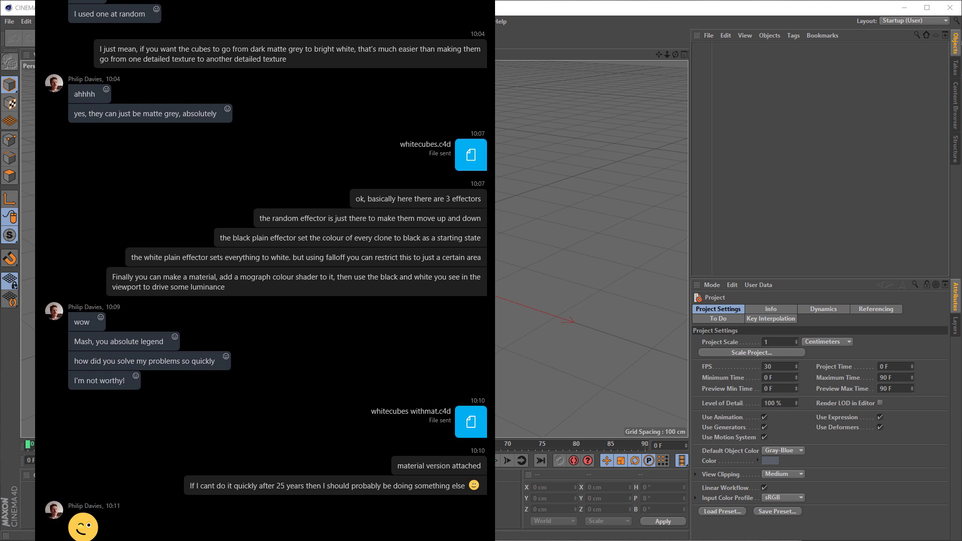
scroll("down", 3)
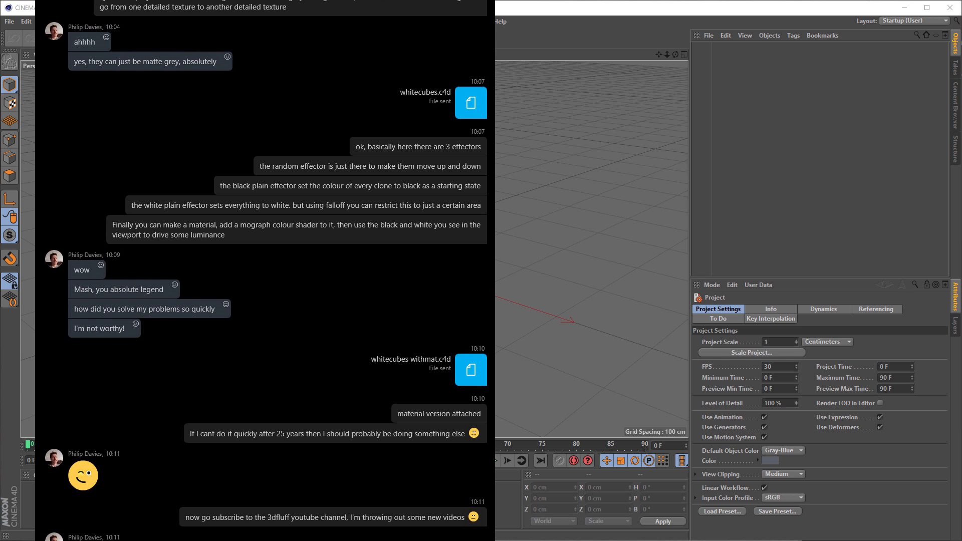
scroll("down", 3)
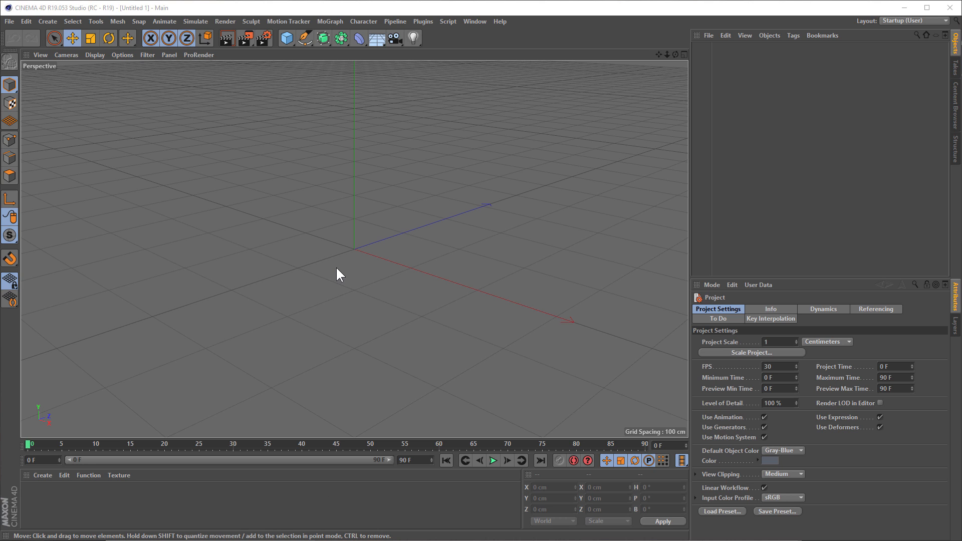
mouse_move(339, 246)
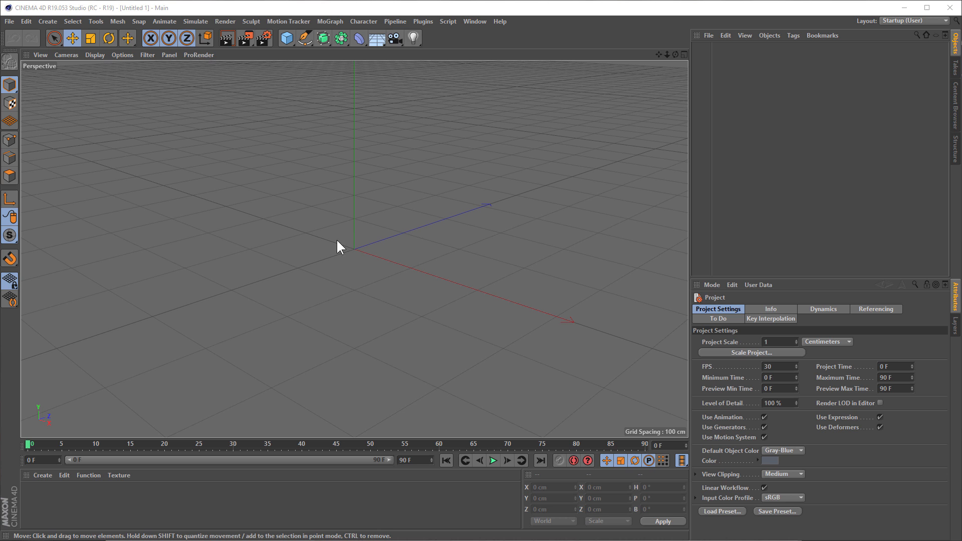
Add a cube and clone it in a Grid Array Cloner with count 10, spread wider
left_click(286, 38)
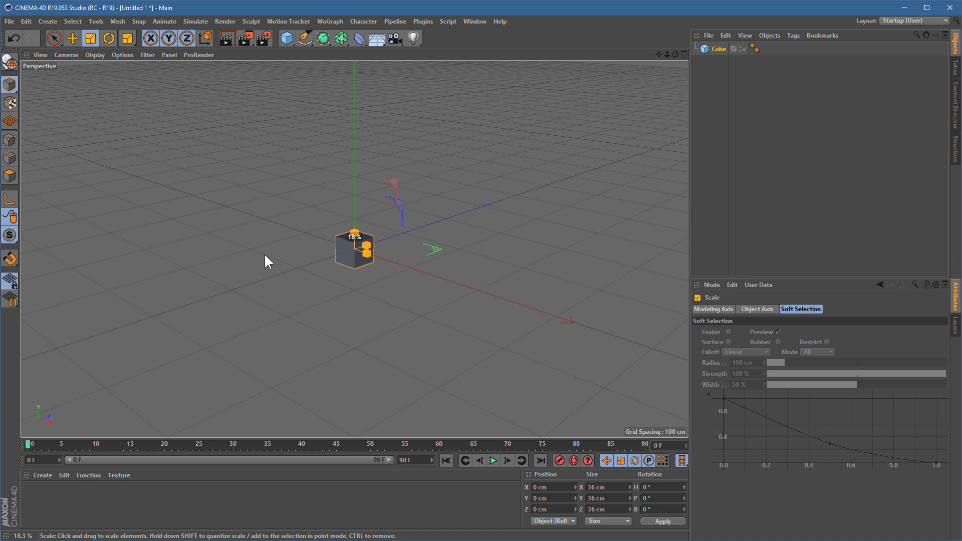
left_click(330, 21)
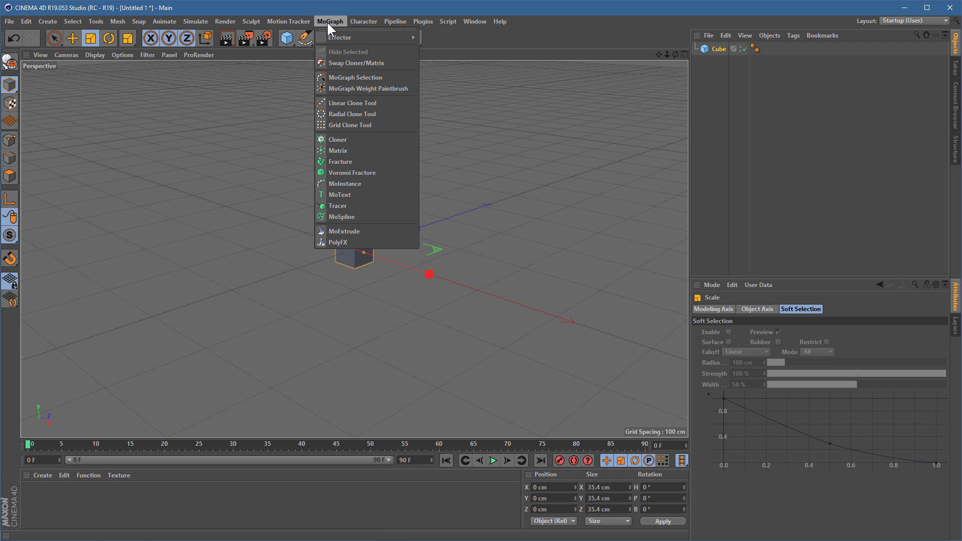
mouse_move(338, 139)
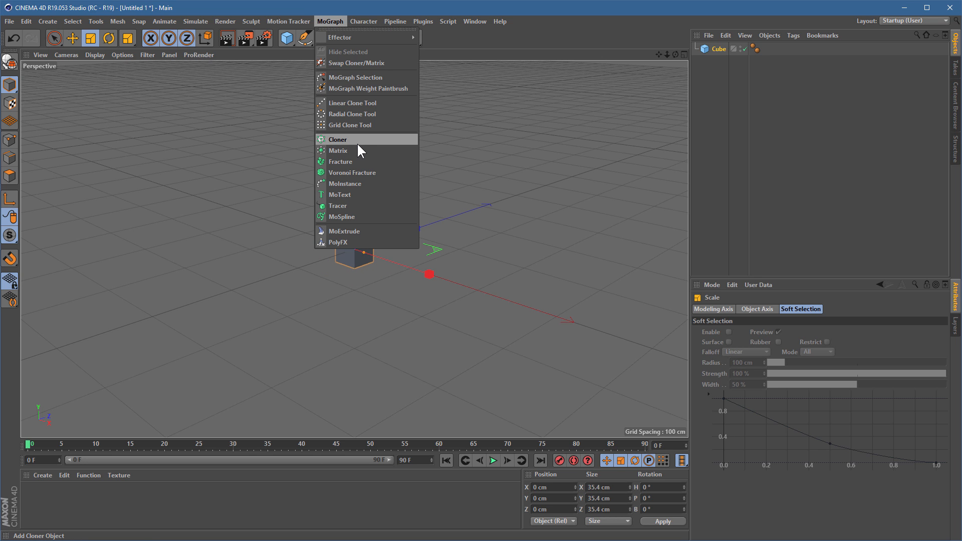
left_click(337, 140)
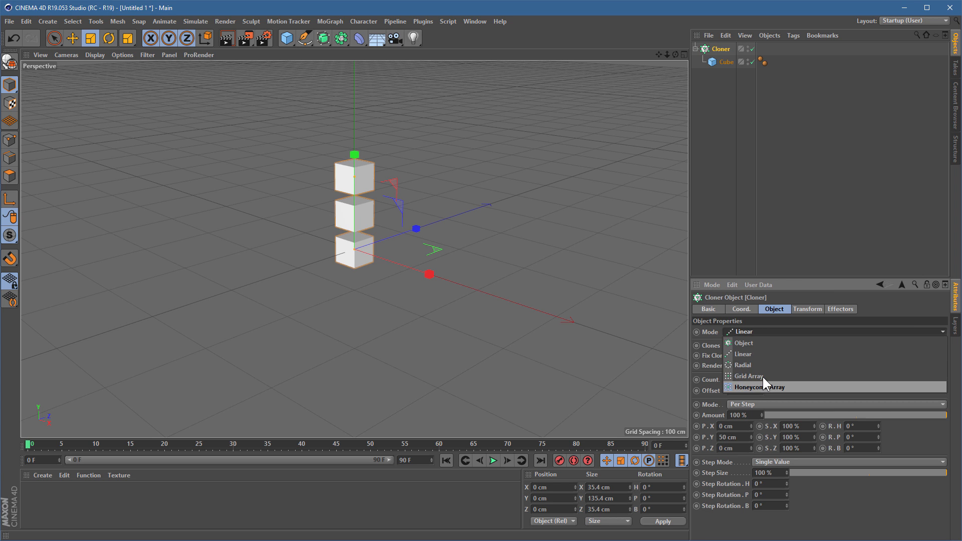
left_click(749, 376)
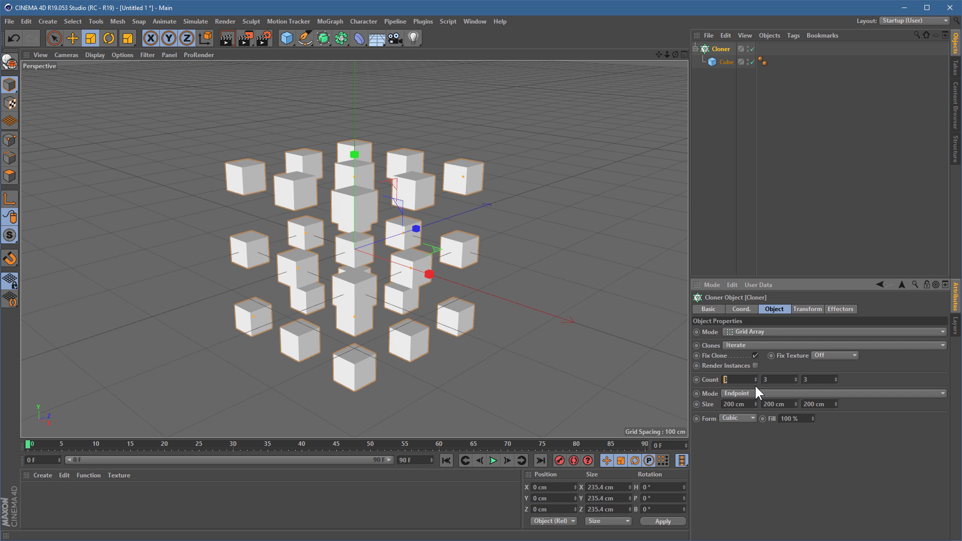
type("10")
left_click(779, 380)
type("1")
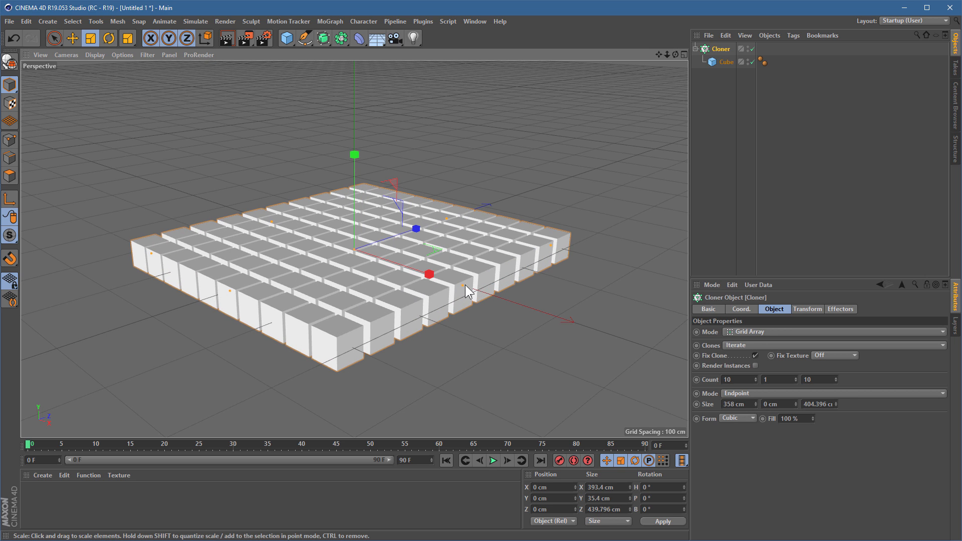
left_click_drag(467, 290, 480, 300)
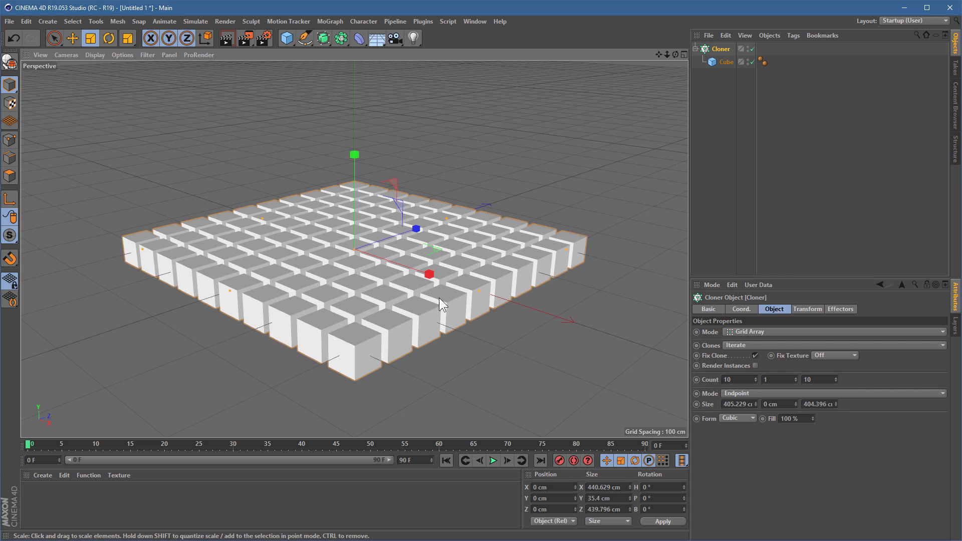
mouse_move(410, 148)
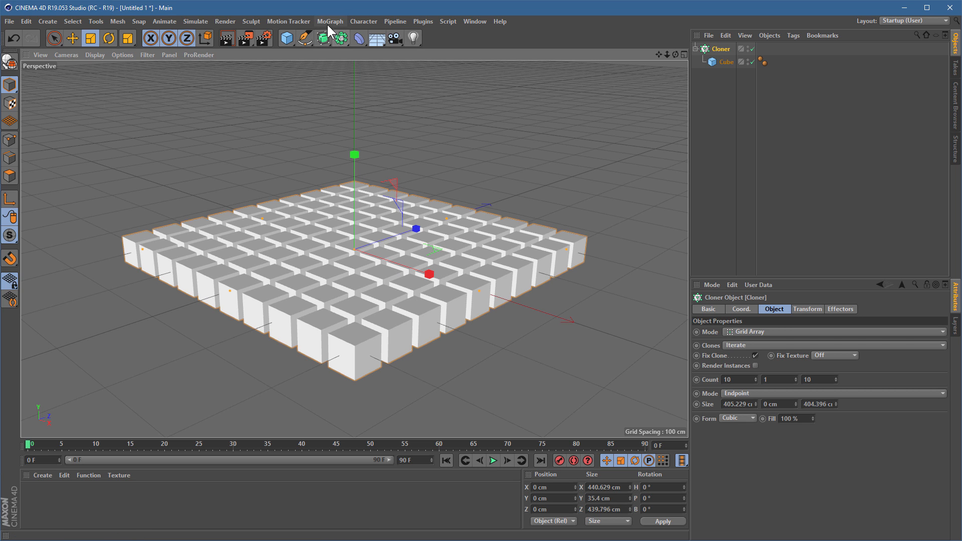
Add a Random effector in Noise mode and adjust its position parameters and animation speed
left_click(330, 21)
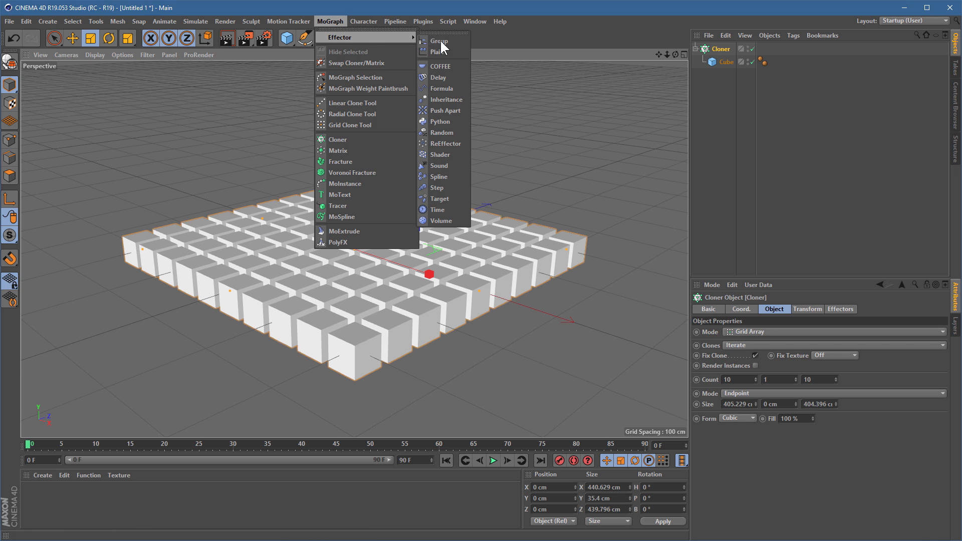
mouse_move(442, 132)
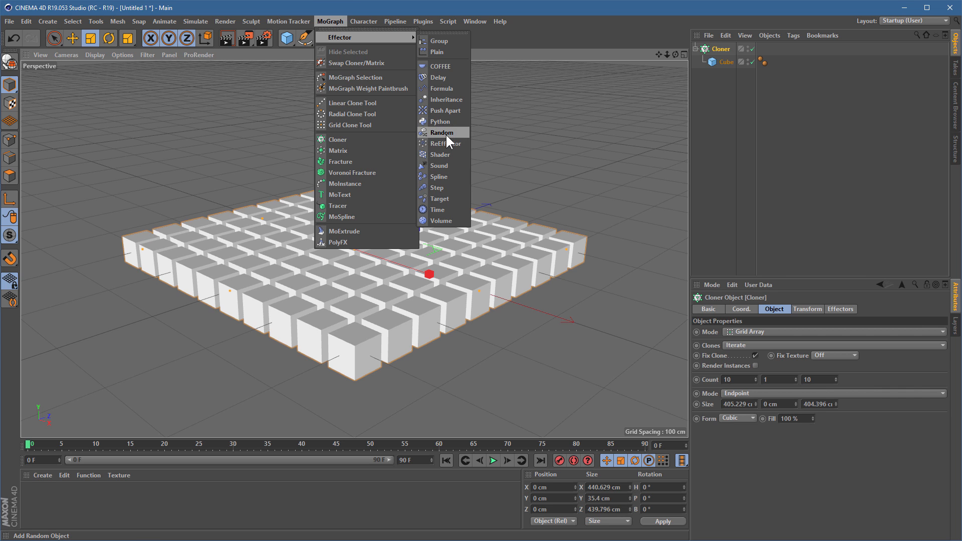
left_click(442, 132)
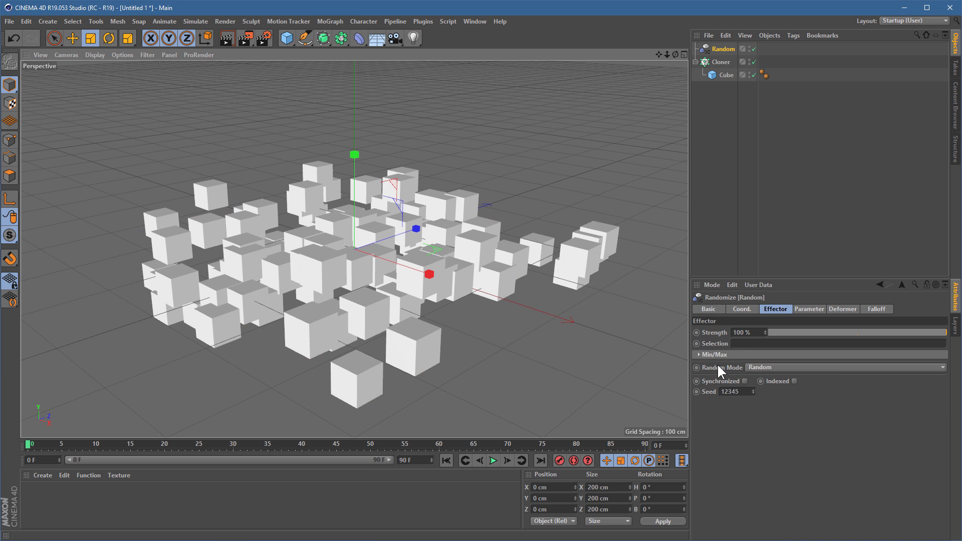
left_click(845, 367)
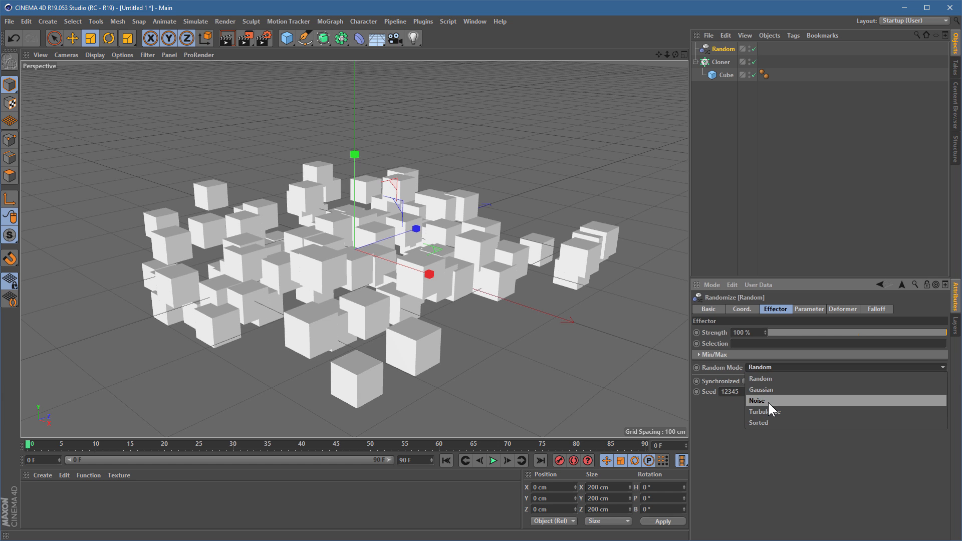
left_click(759, 400)
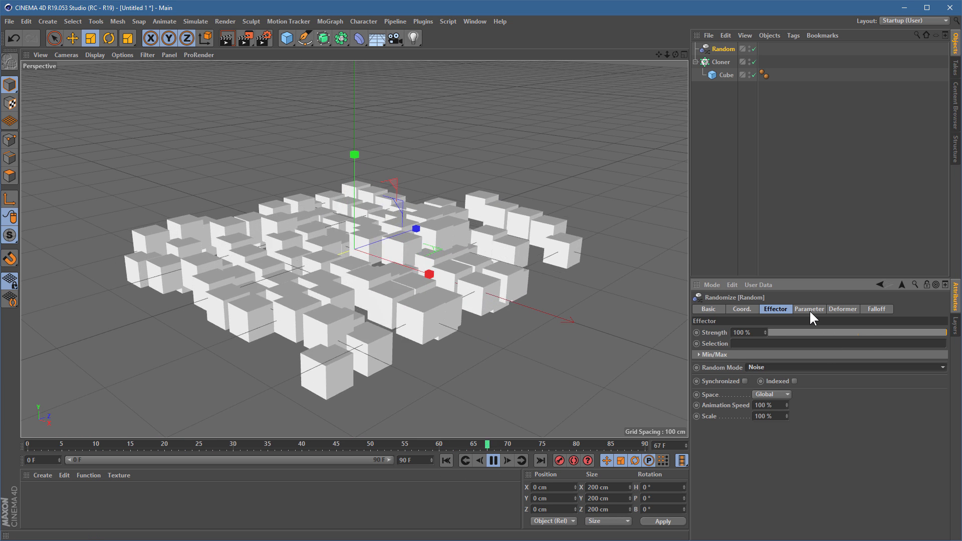
left_click(809, 309)
type("0")
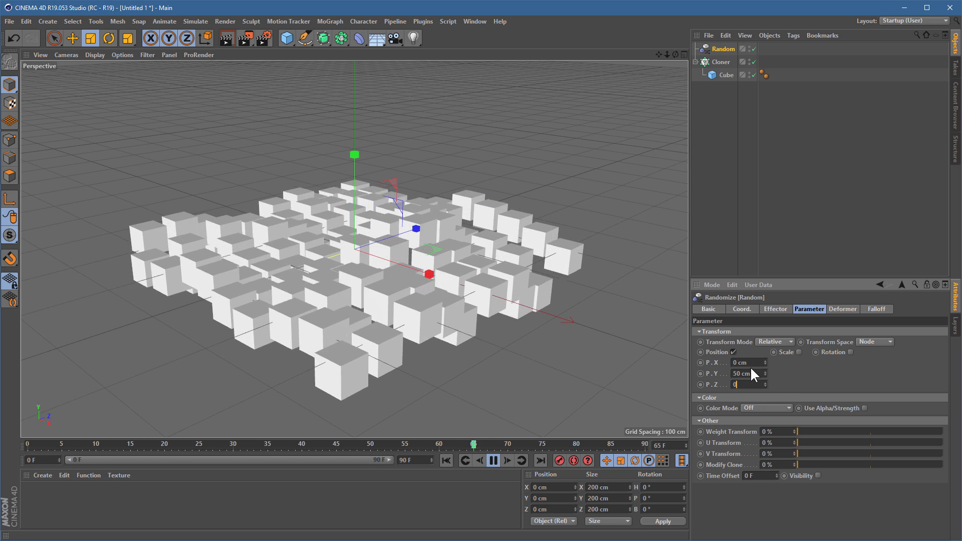
type("85")
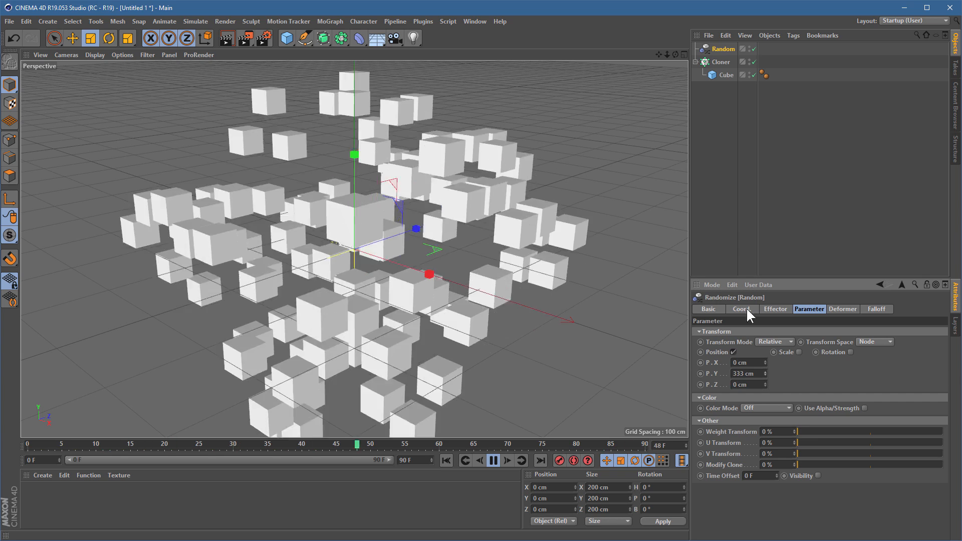
left_click(775, 309)
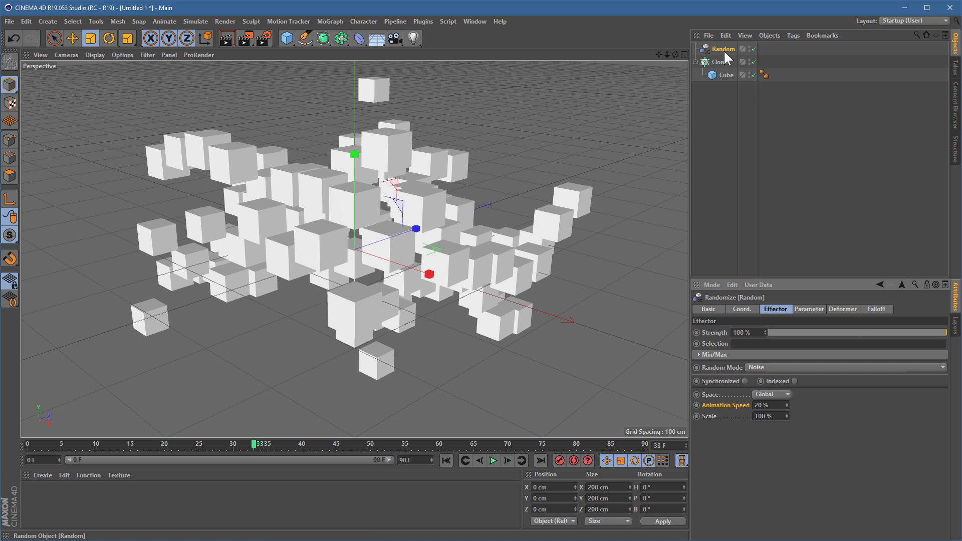
Rename the Random effector to 'Random movement', then select the Cloner to view its effectors
left_click(809, 309)
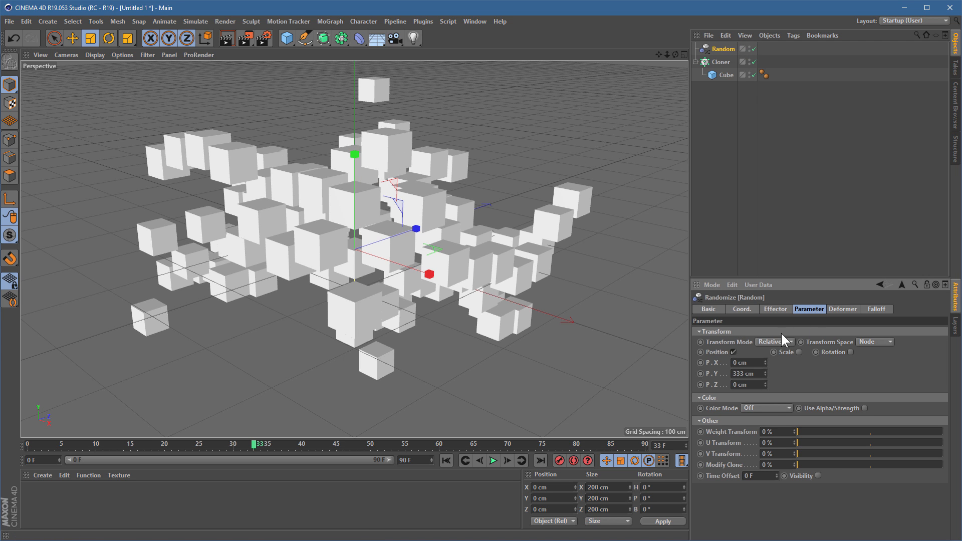
mouse_move(779, 347)
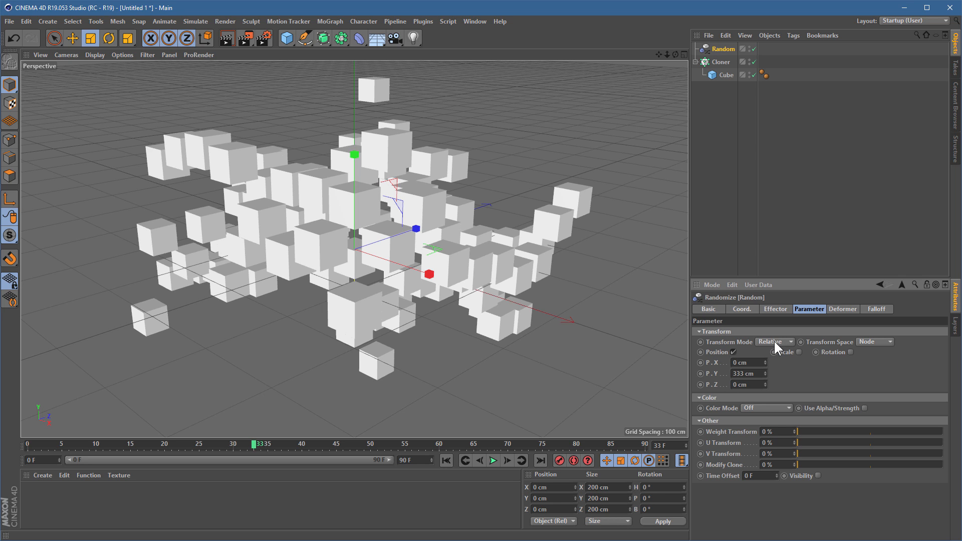
mouse_move(710, 419)
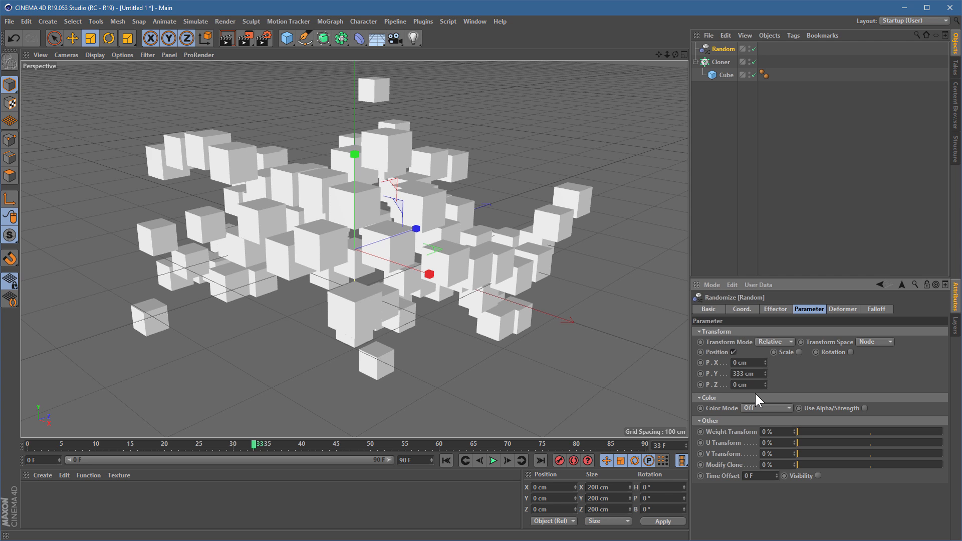
mouse_move(810, 392)
type("movement")
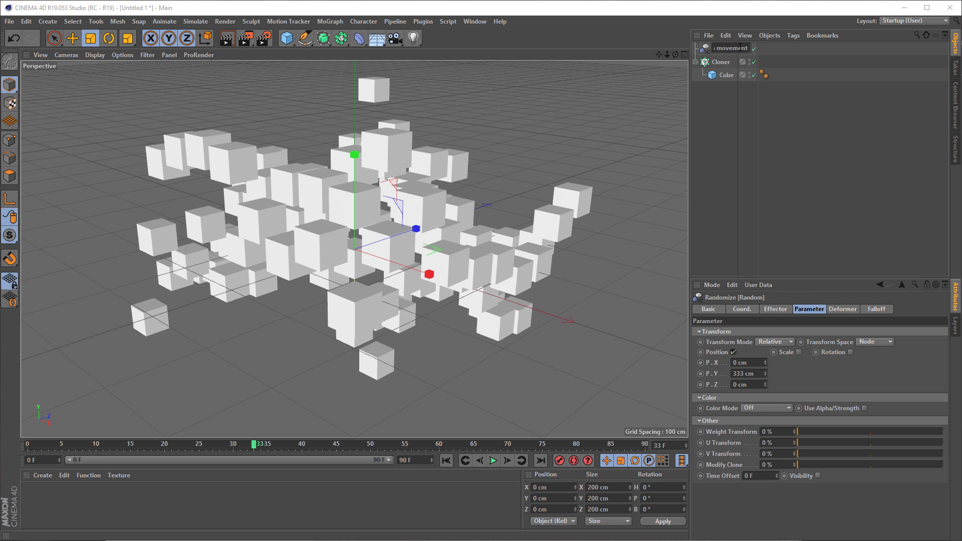
double_click(740, 49)
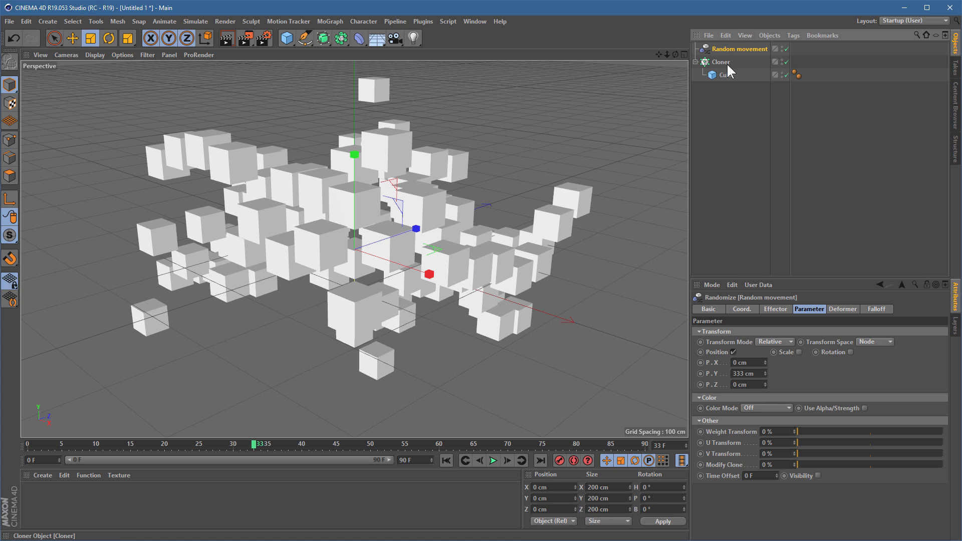
left_click(721, 61)
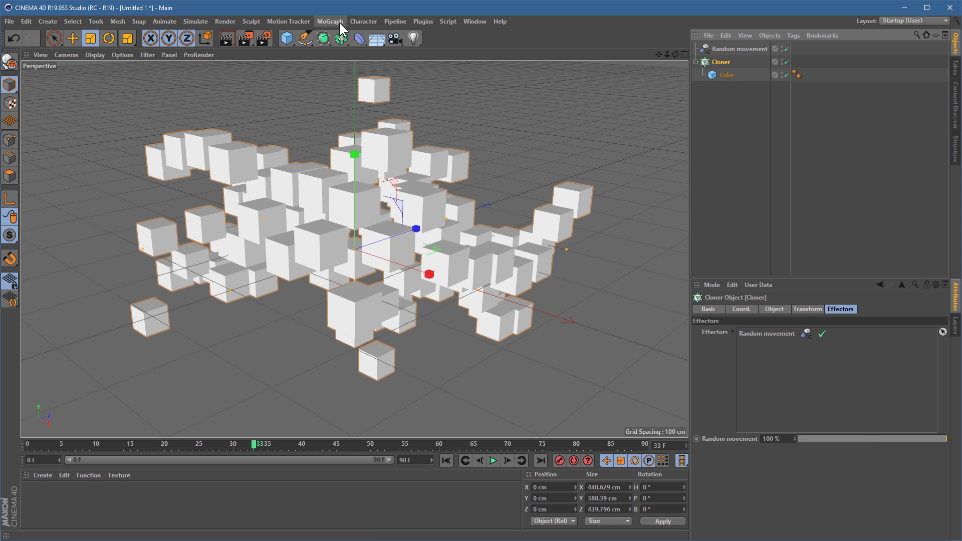
left_click(331, 21)
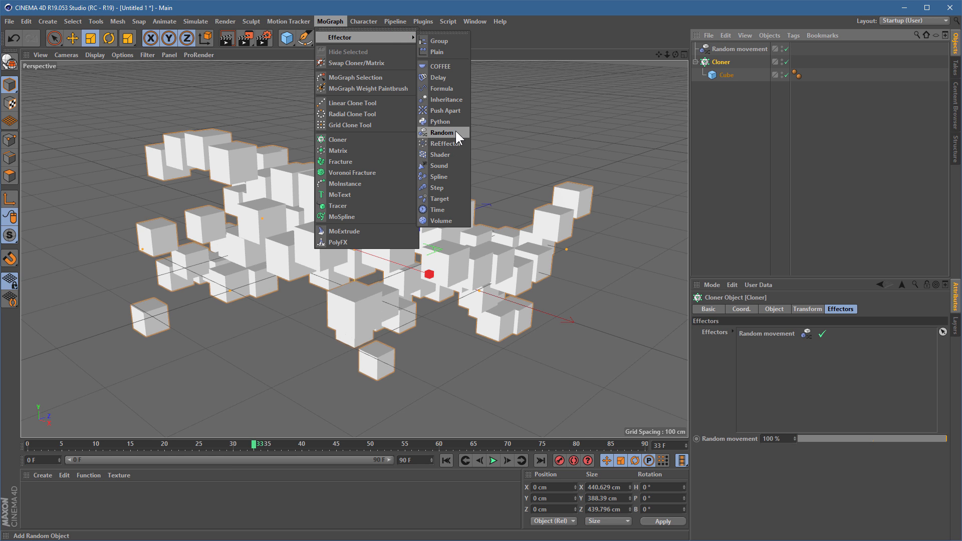
left_click(441, 132)
type("Random colour")
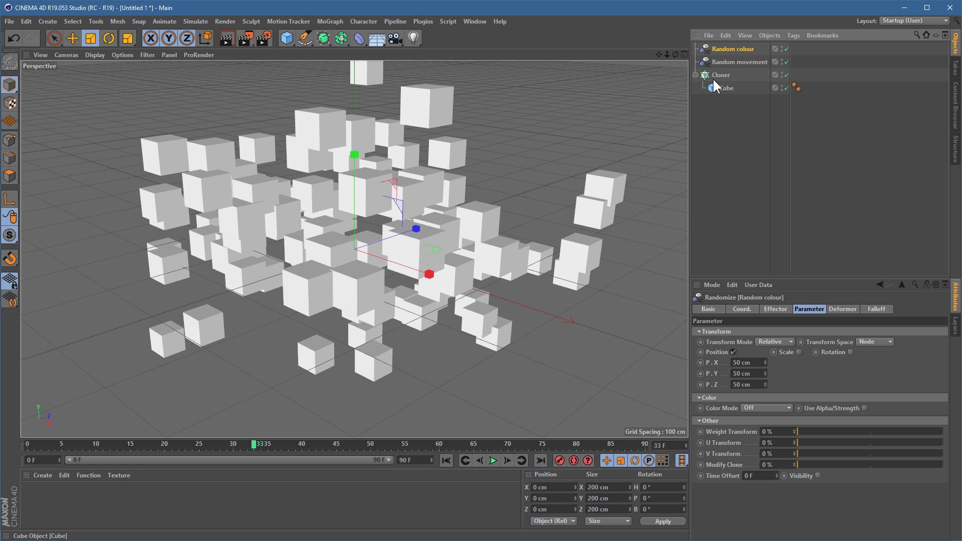
left_click(721, 74)
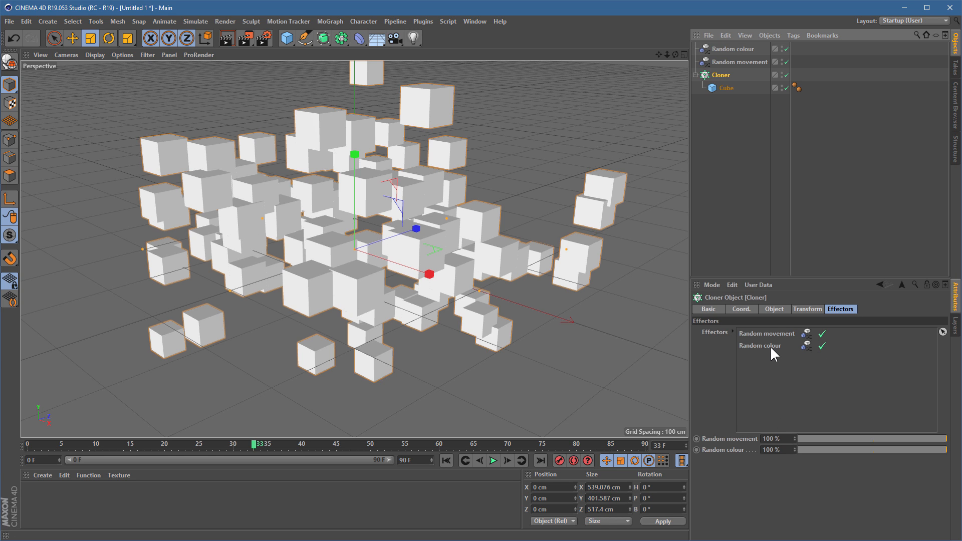
left_click(735, 48)
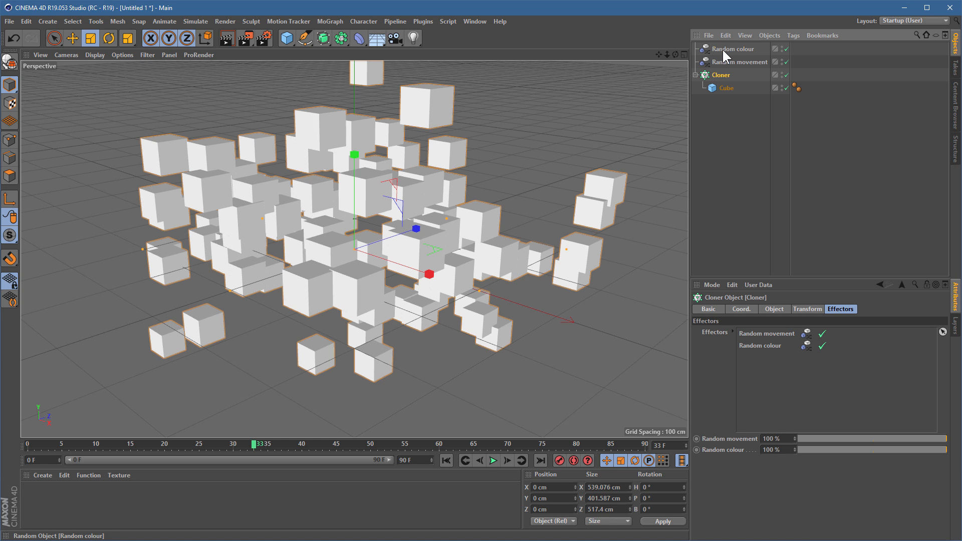
left_click(734, 48)
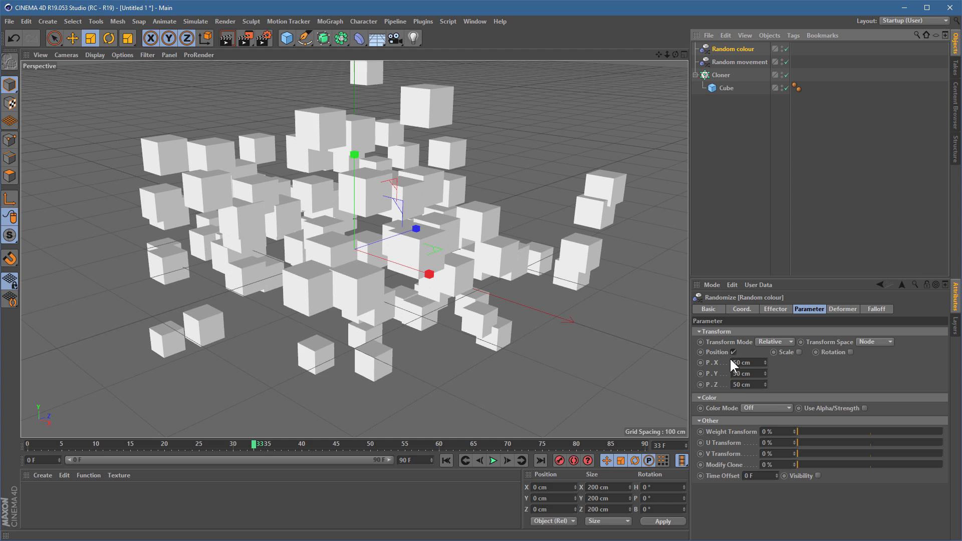
left_click(732, 352)
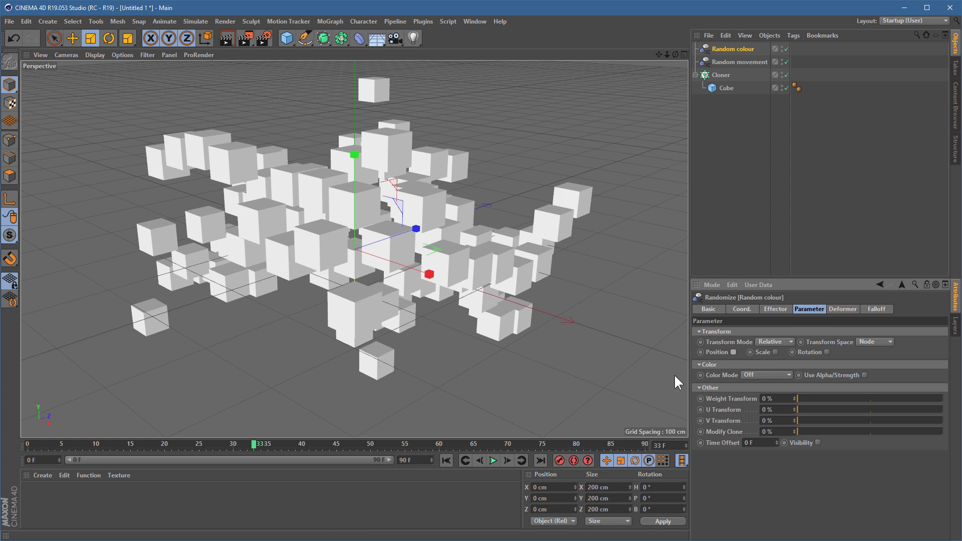
left_click(766, 375)
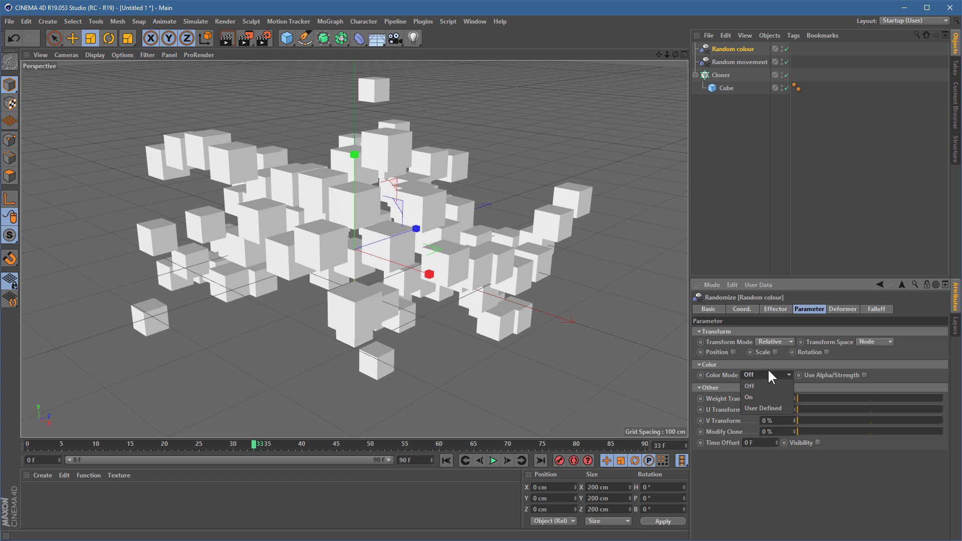
left_click(750, 386)
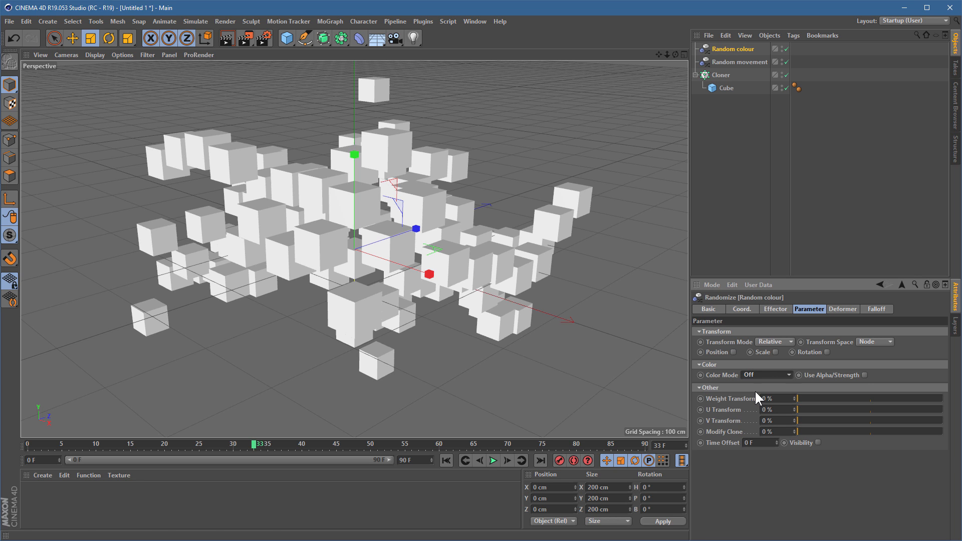
left_click(766, 375)
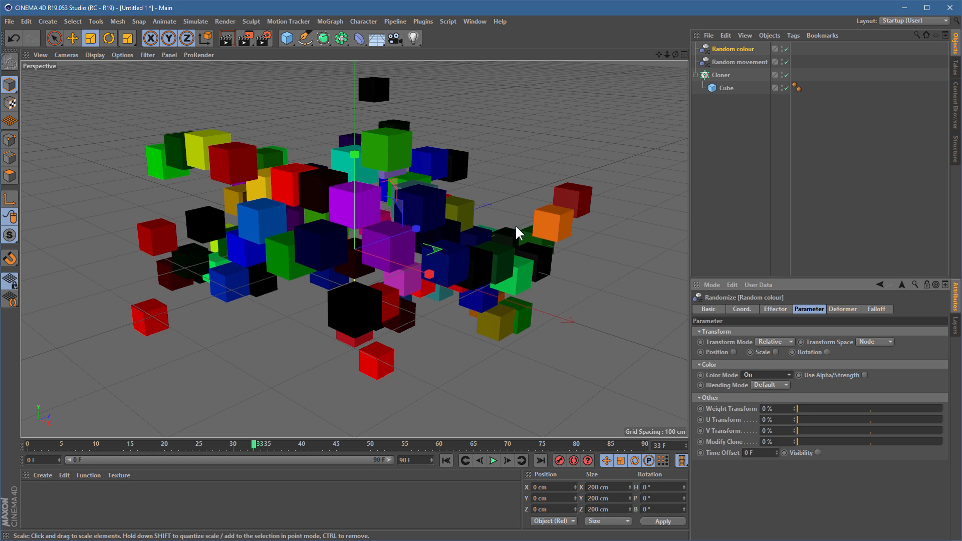
mouse_move(504, 203)
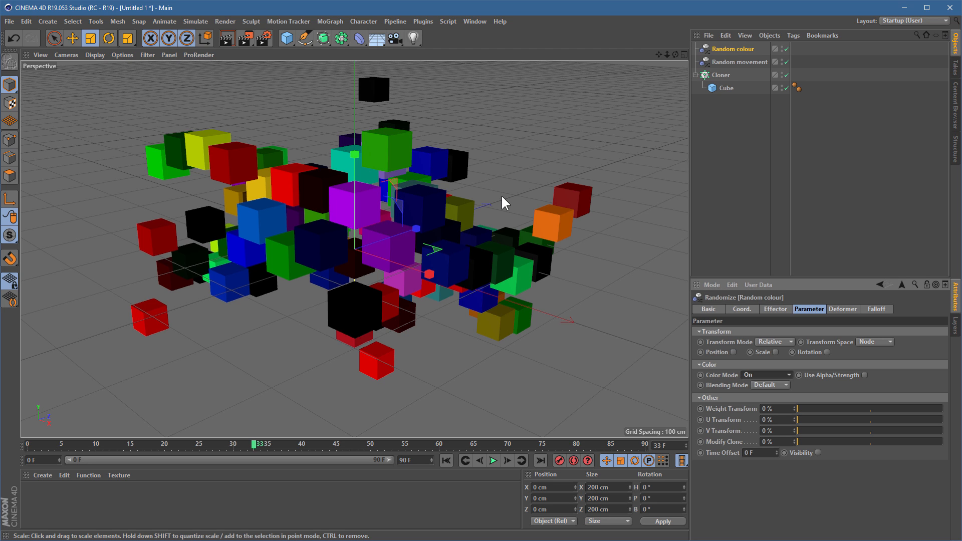
mouse_move(686, 363)
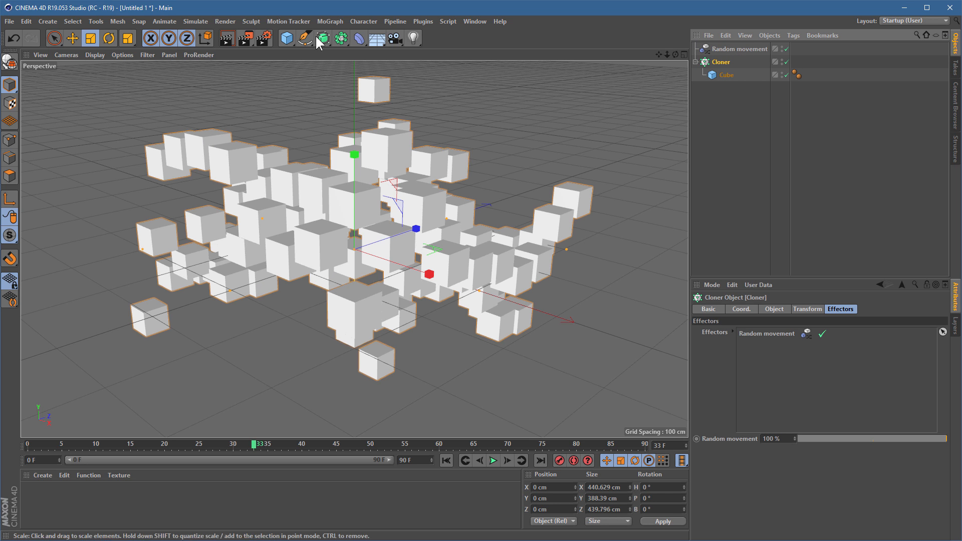
Add a Plain effector with user-defined black colour and rename it 'Plain set to black'
left_click(330, 21)
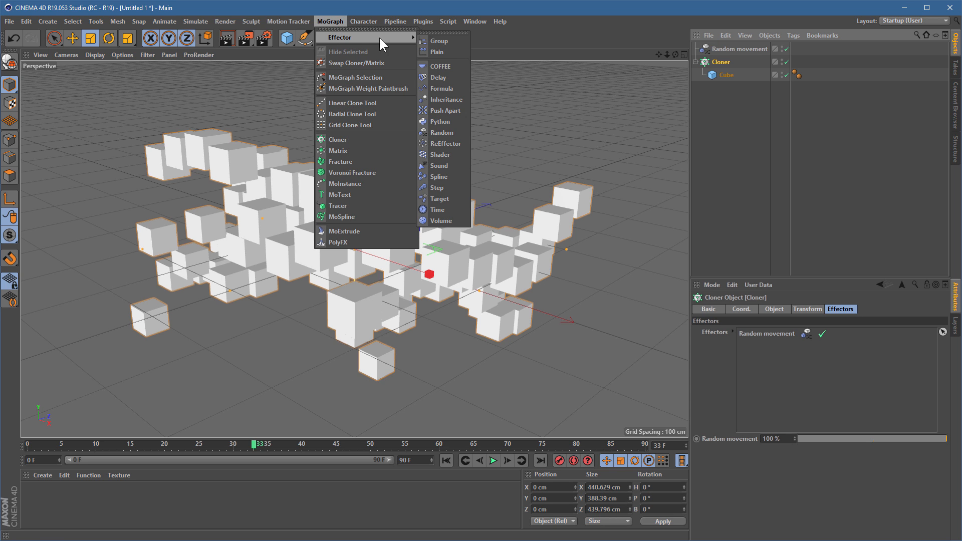
left_click(438, 52)
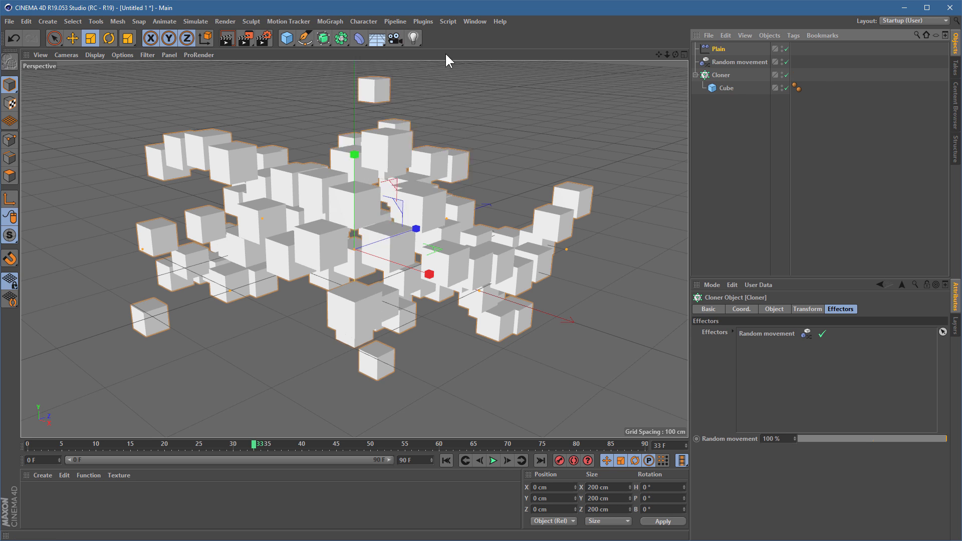
left_click(717, 49)
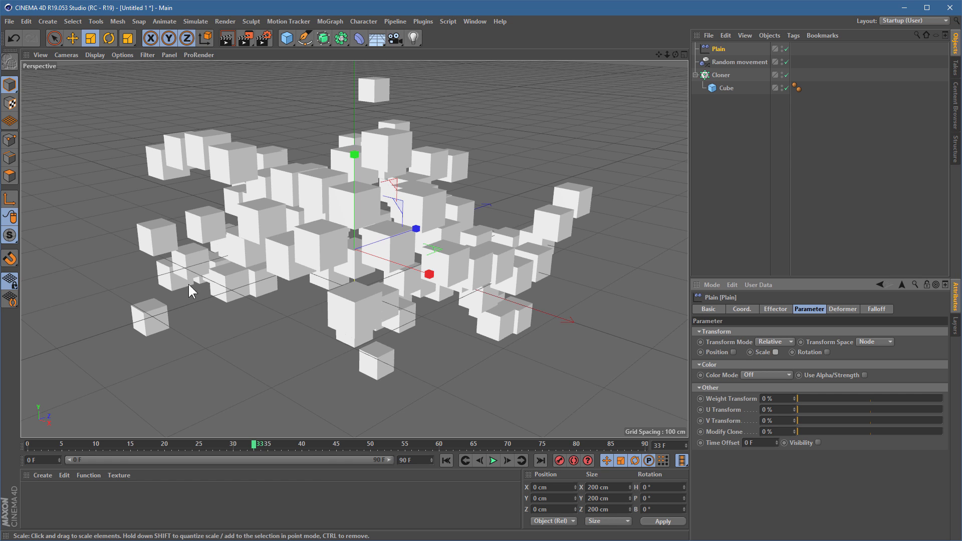
left_click(766, 375)
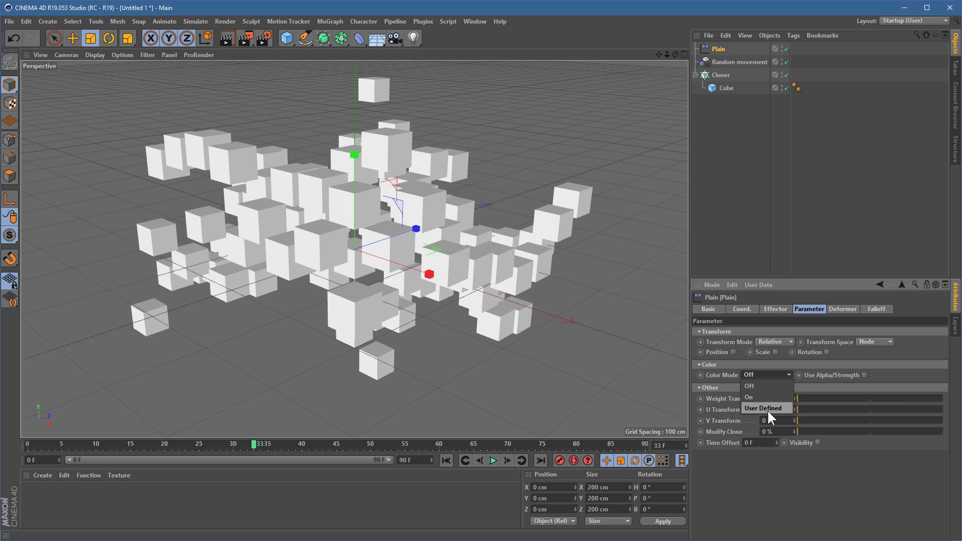
left_click(765, 408)
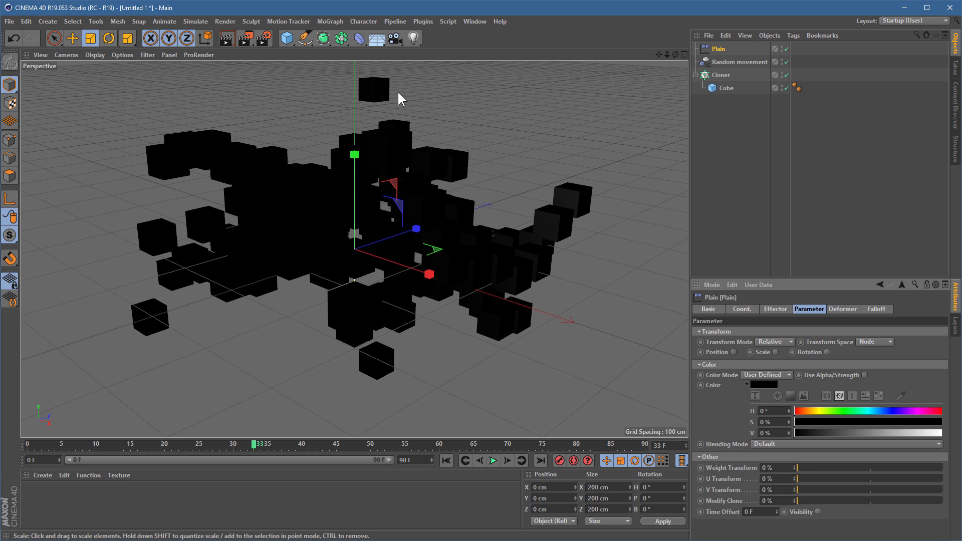
mouse_move(440, 333)
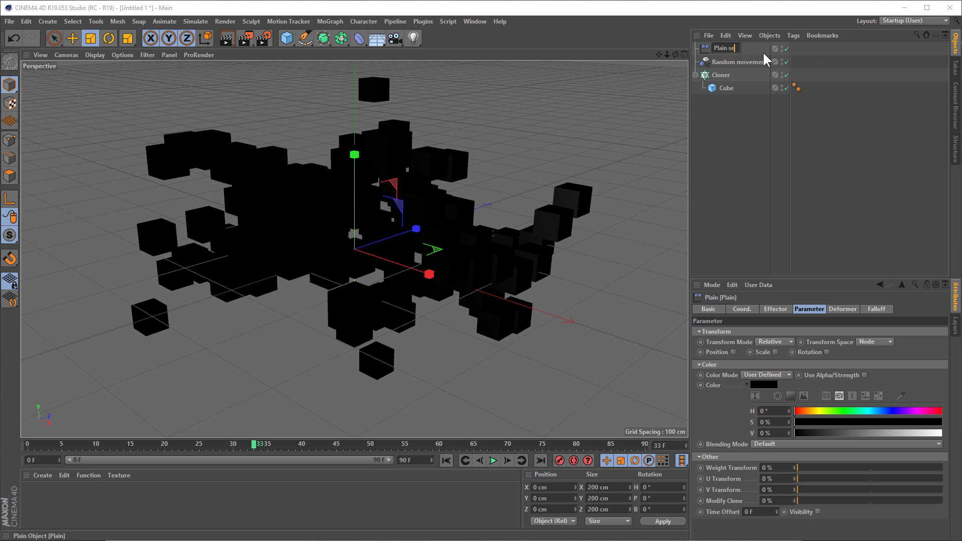
type("set to black")
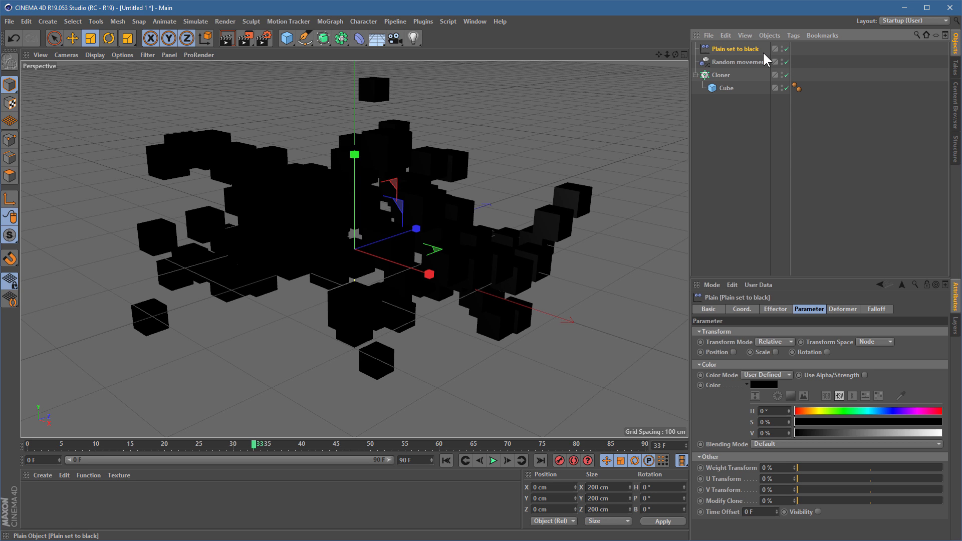
mouse_move(740, 55)
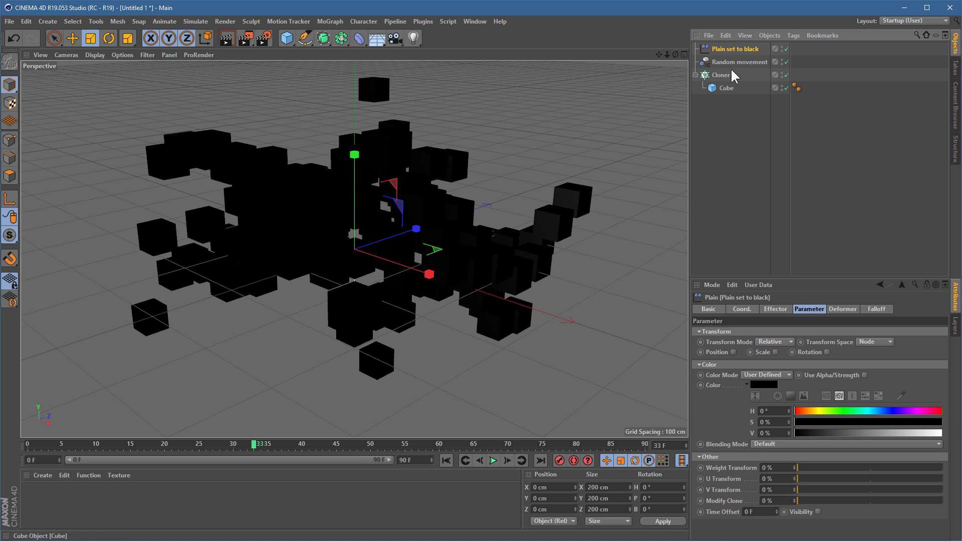
Add a second Plain effector to the cloner and rename it 'Plain set to white'
left_click(721, 74)
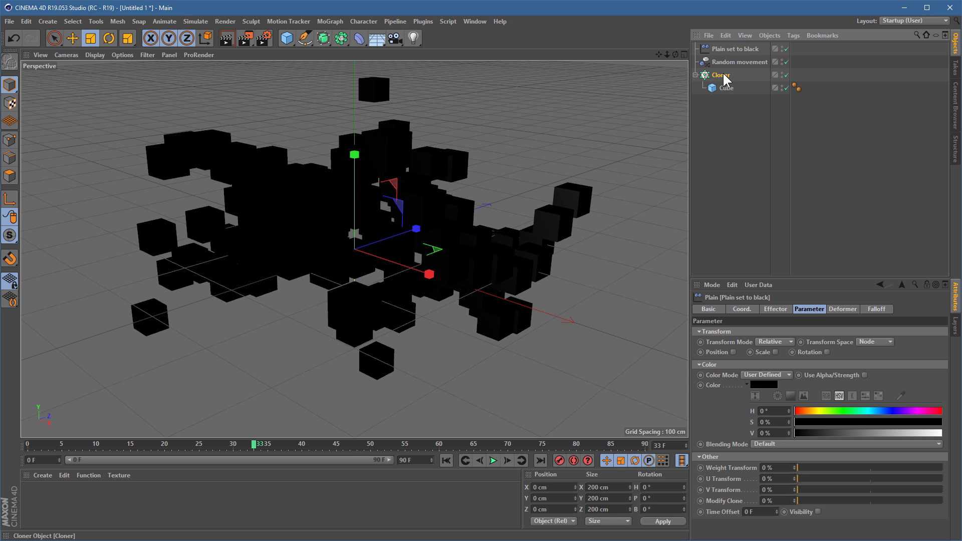
left_click(330, 21)
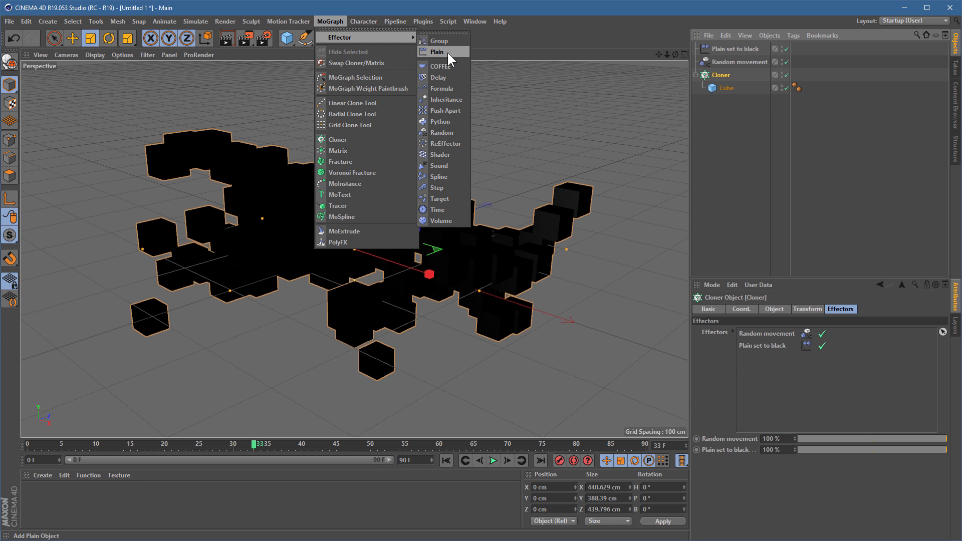
left_click(438, 52)
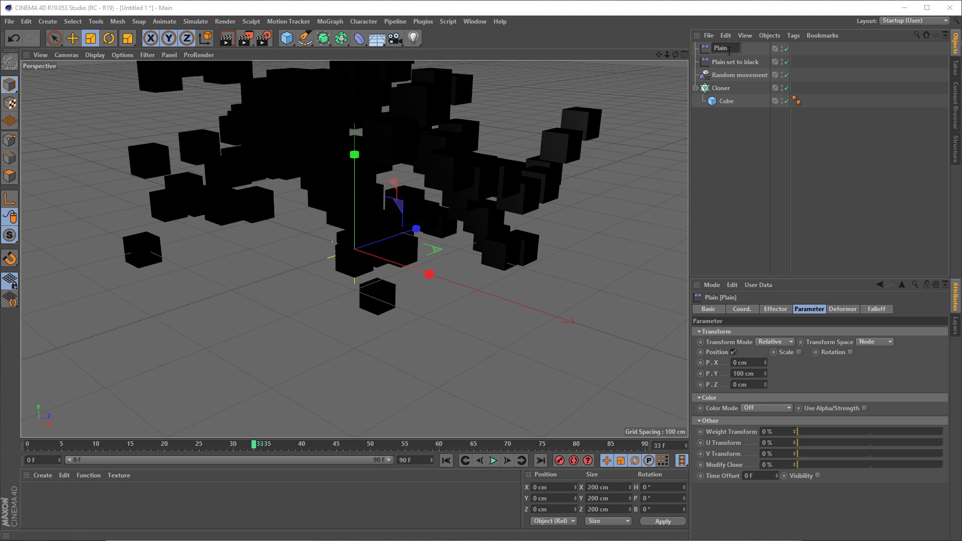
double_click(719, 48)
type(" set to white")
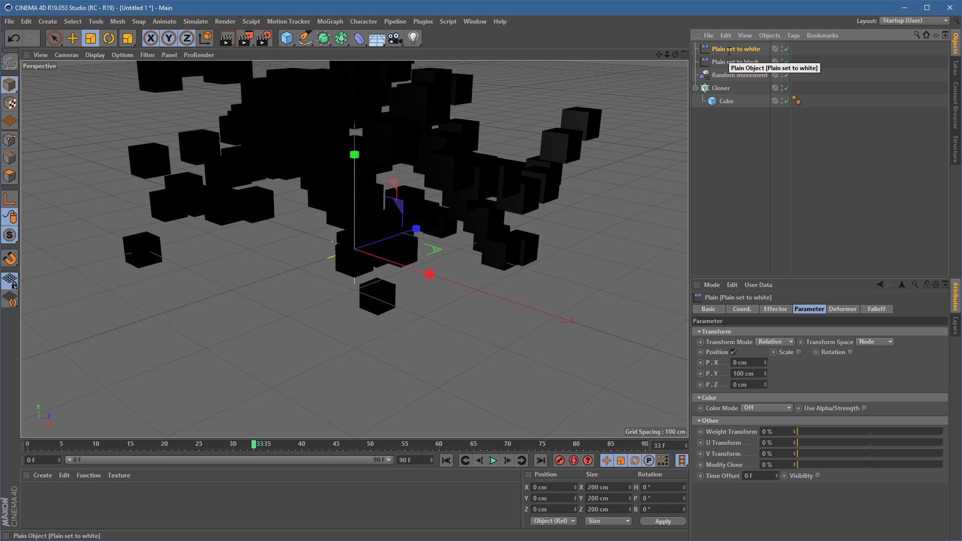
mouse_move(730, 58)
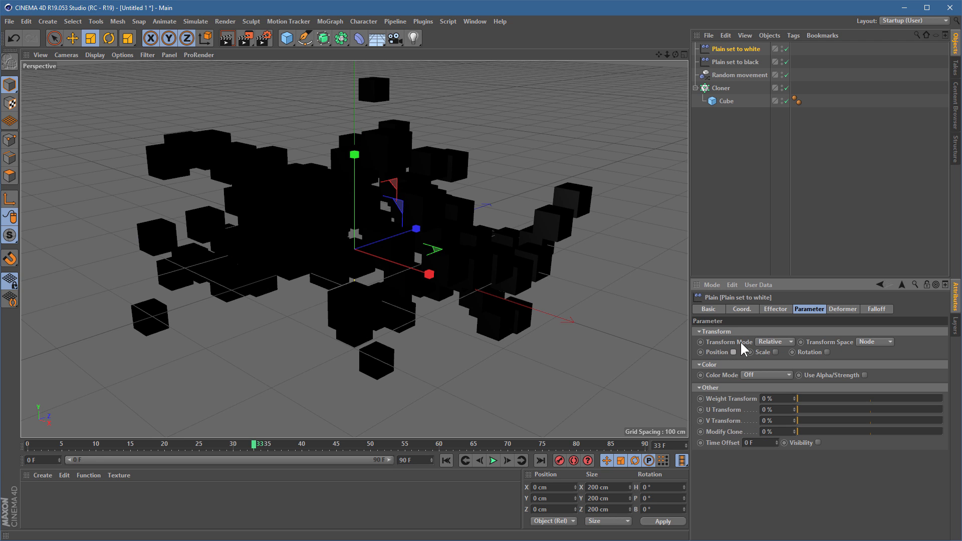
mouse_move(714, 390)
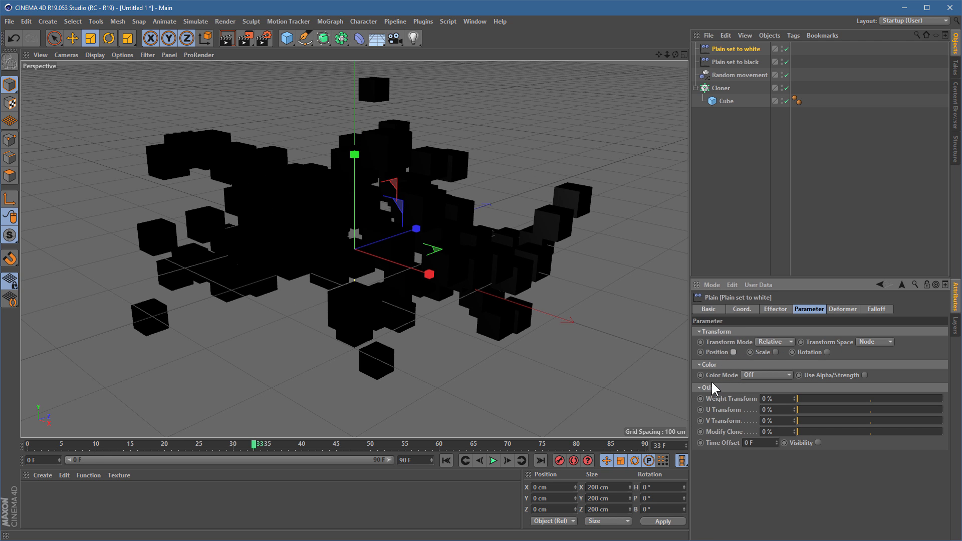
Set the effector's Color Mode to User Defined white and show its Falloff settings
left_click(788, 375)
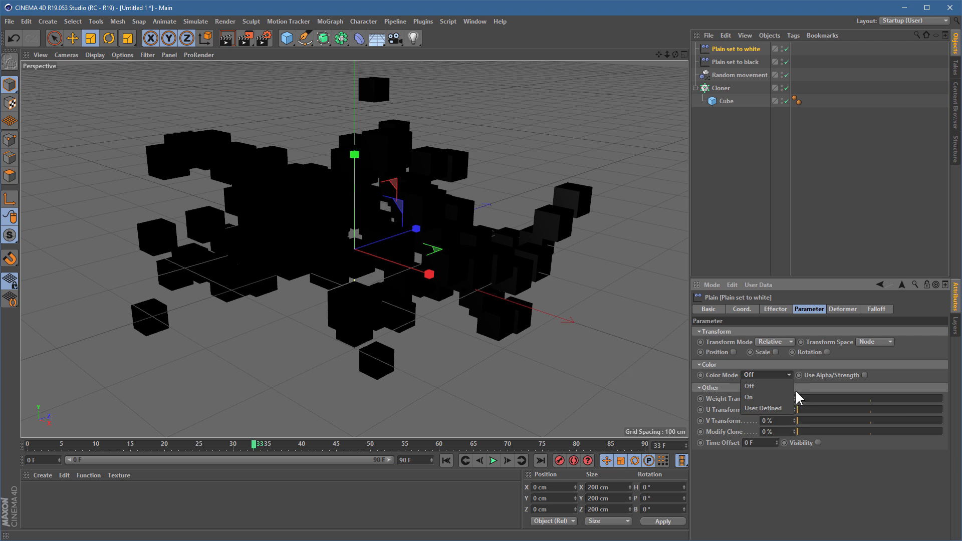
left_click(764, 408)
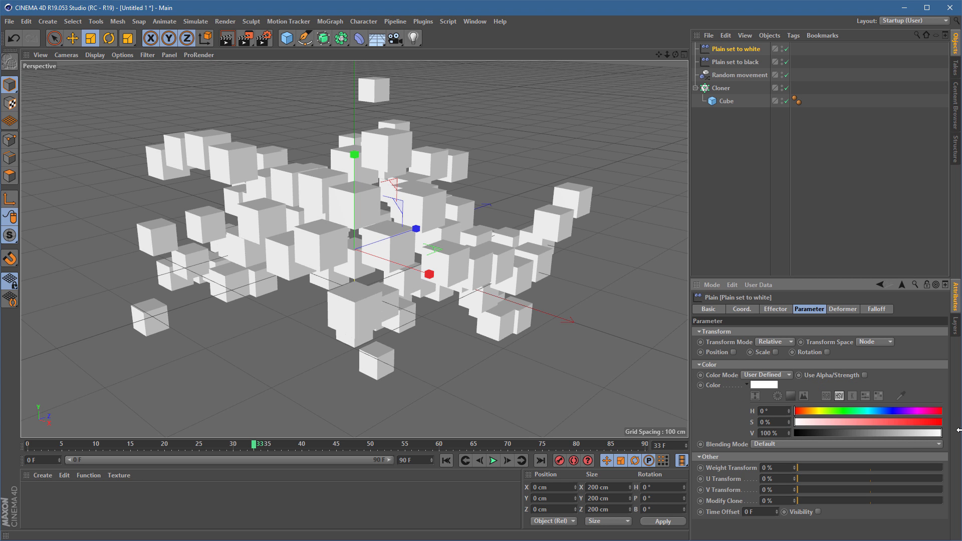
left_click(731, 61)
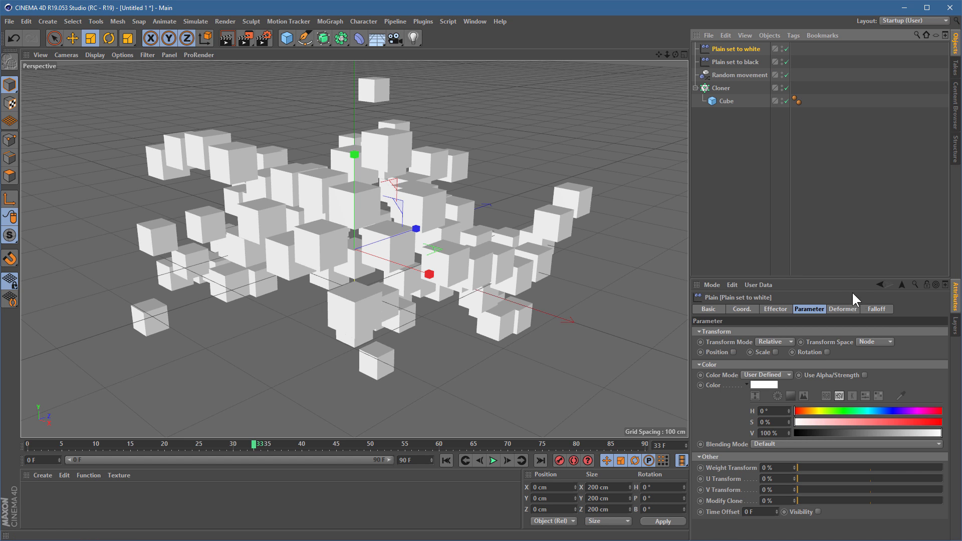
left_click(876, 309)
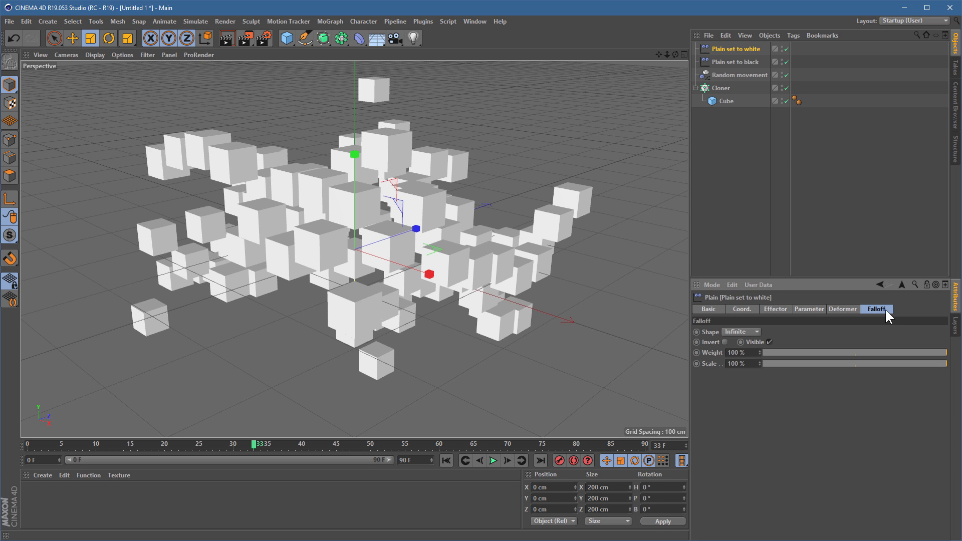
mouse_move(862, 293)
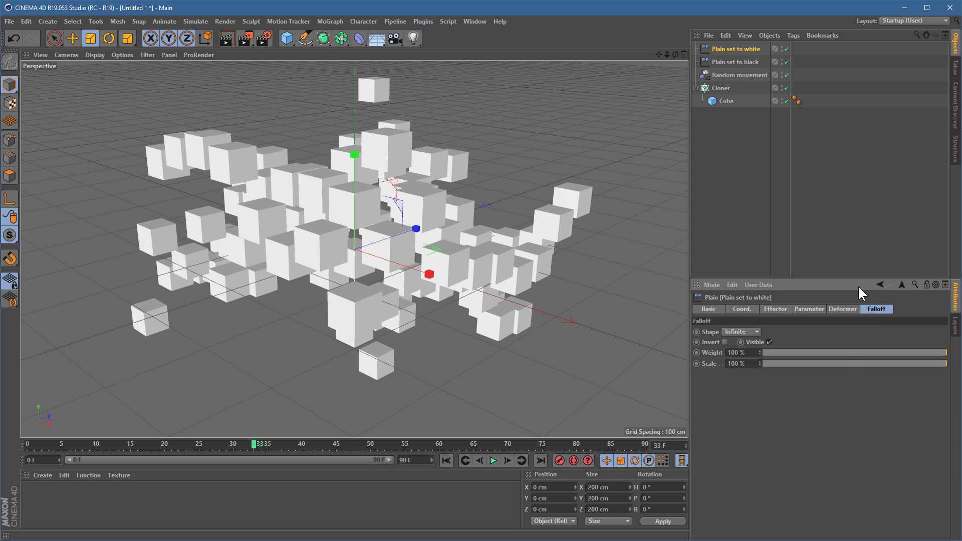
mouse_move(743, 61)
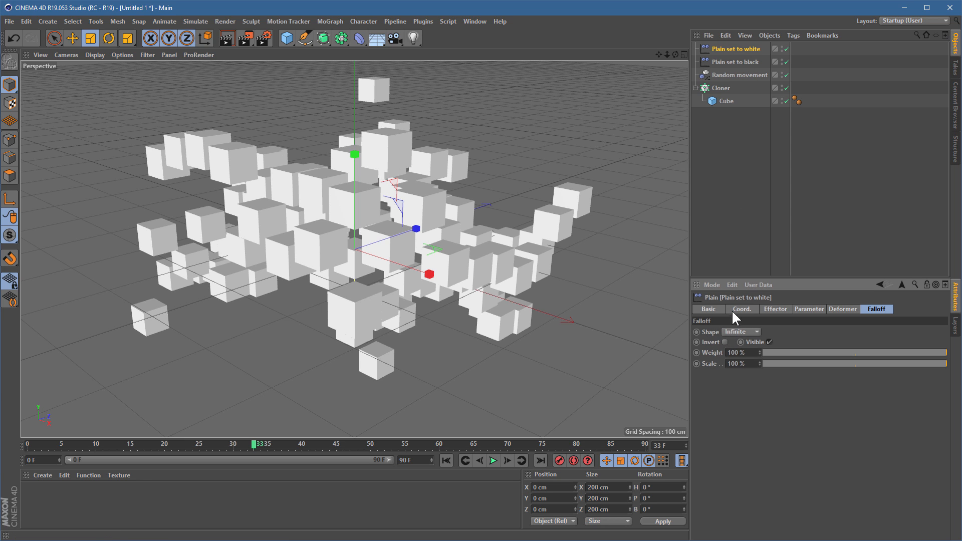
Give the effector a Linear falloff, raise it above the cubes and narrow its band
left_click(740, 331)
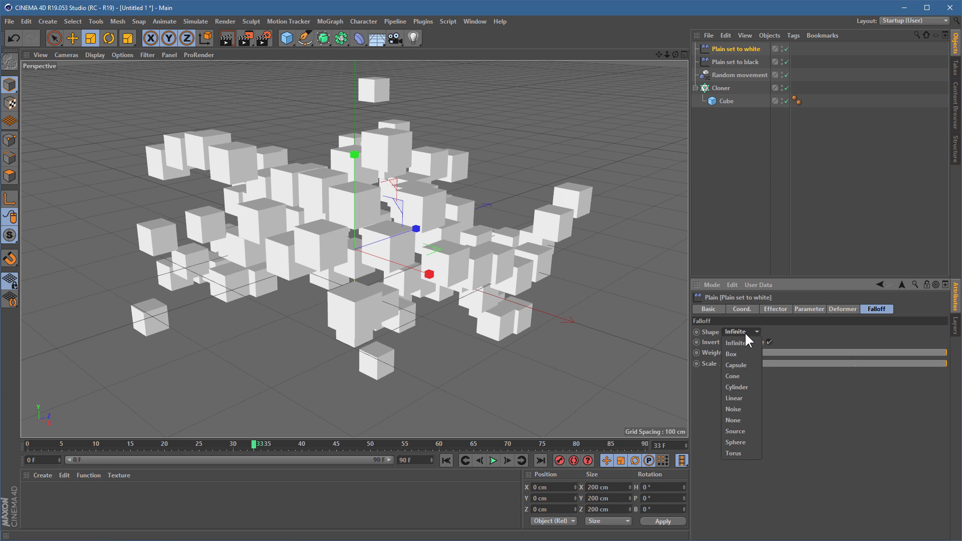
mouse_move(734, 398)
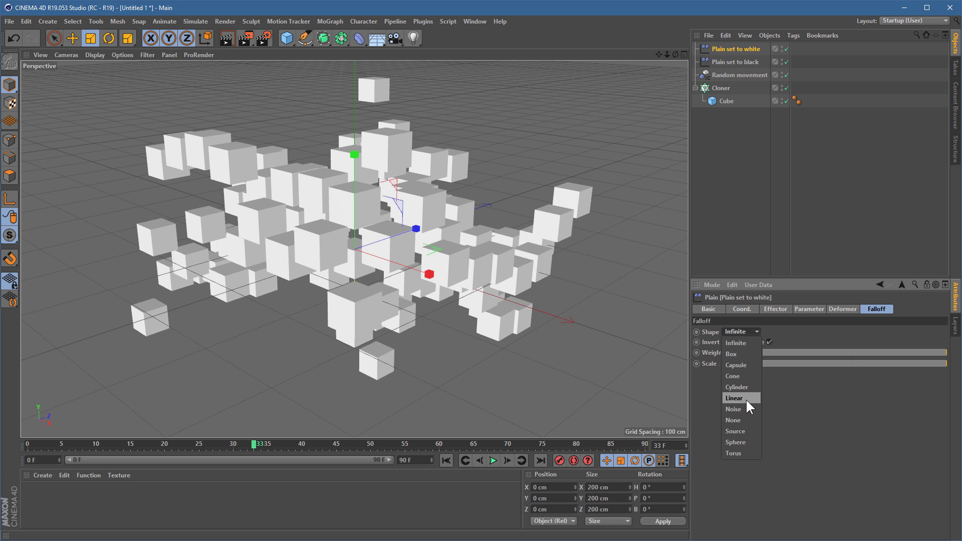
left_click(734, 397)
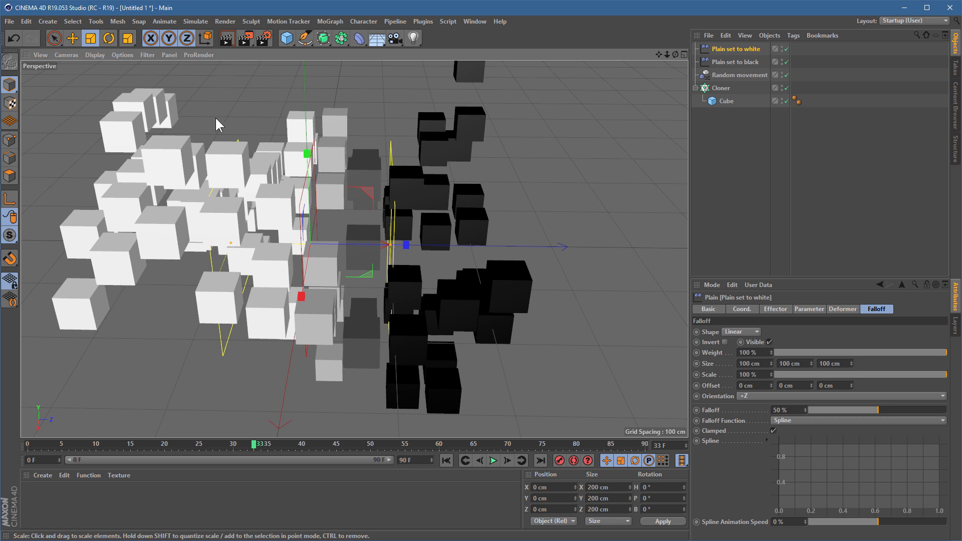
mouse_move(423, 156)
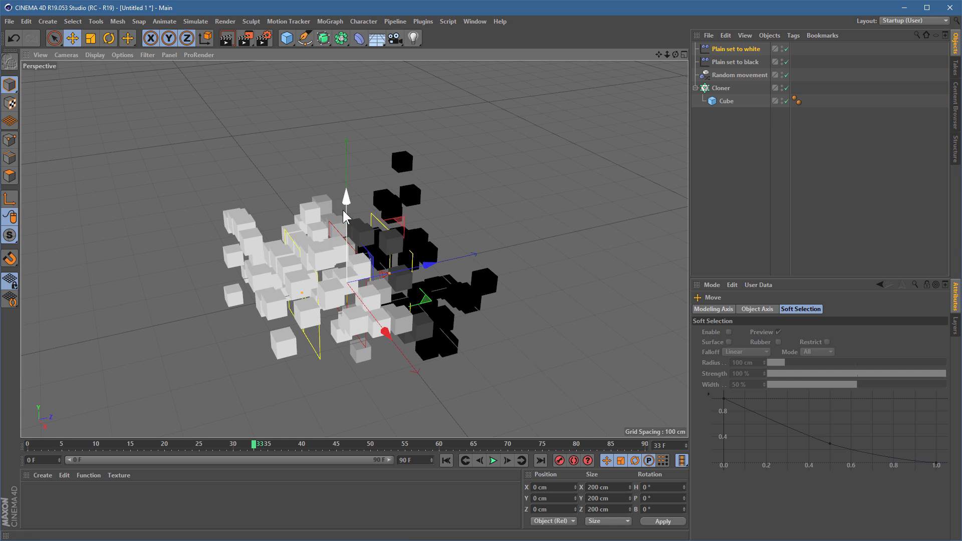
left_click_drag(347, 200, 342, 189)
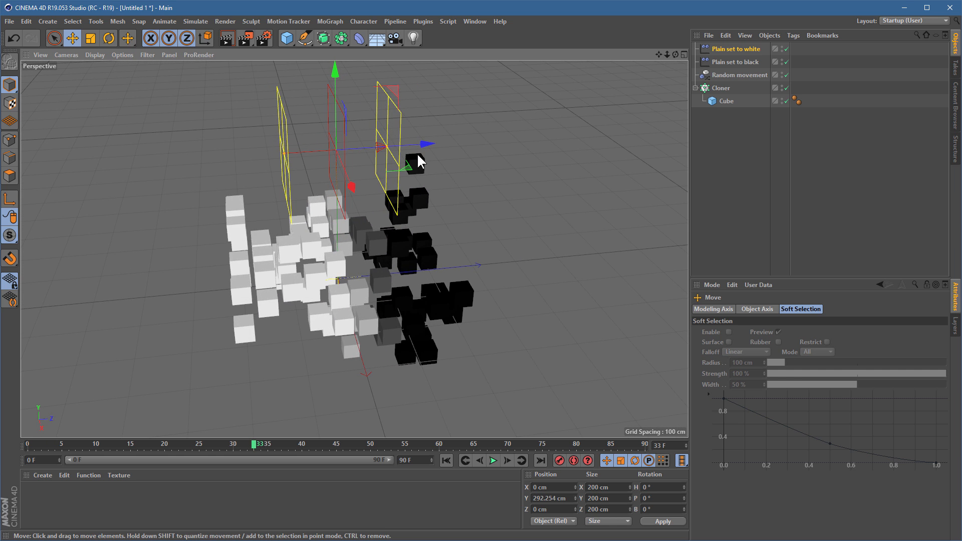
mouse_move(279, 161)
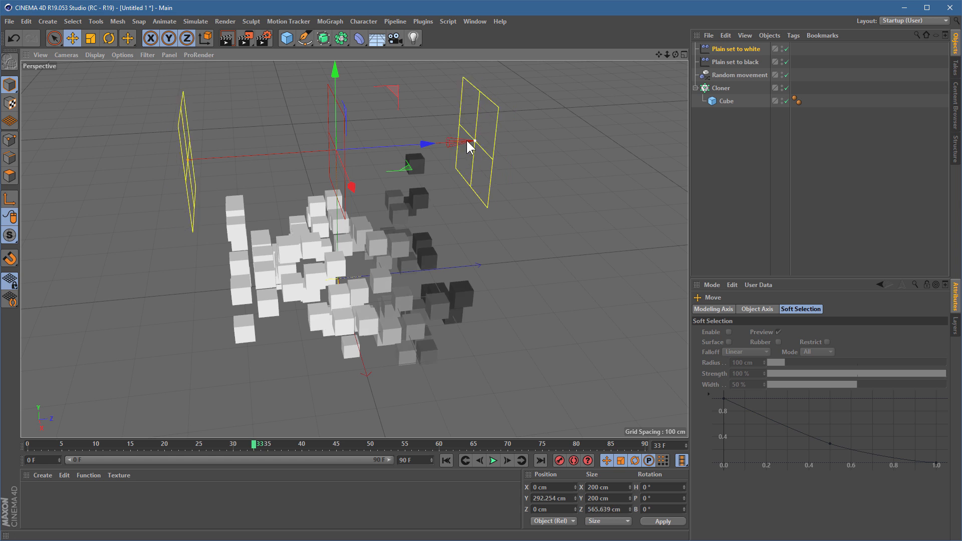
left_click_drag(471, 145, 342, 175)
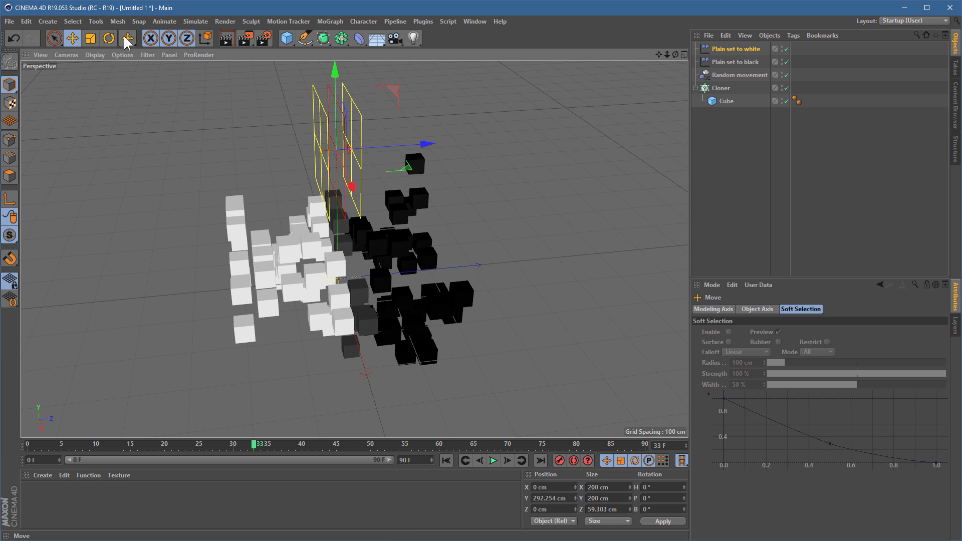
Rotate the effector -90° in pitch to lie flat, then lower it into the cubes
left_click(109, 38)
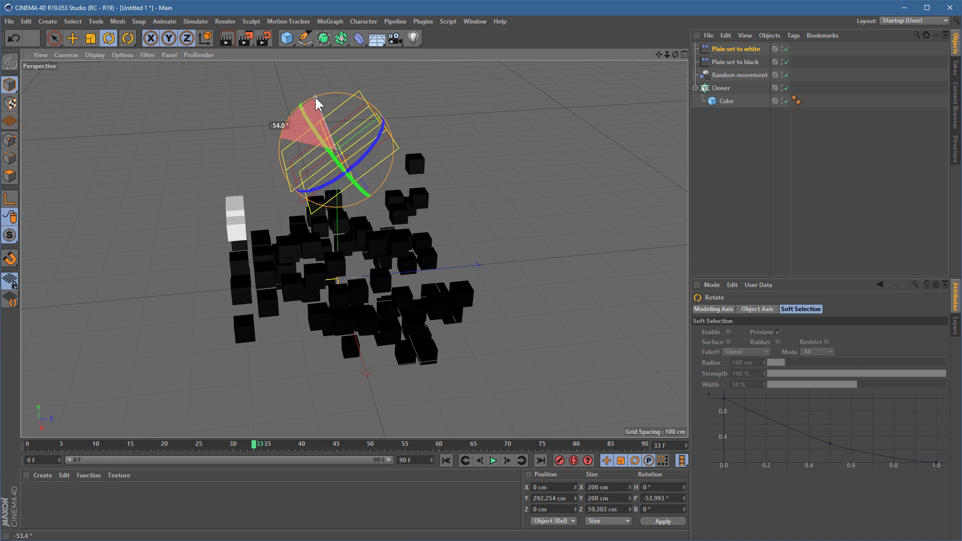
left_click_drag(316, 103, 352, 96)
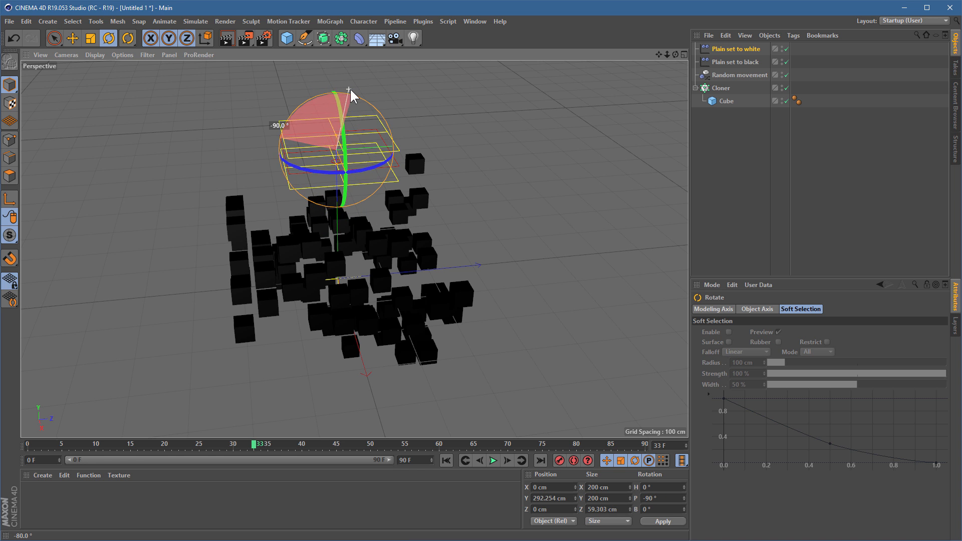
left_click(72, 38)
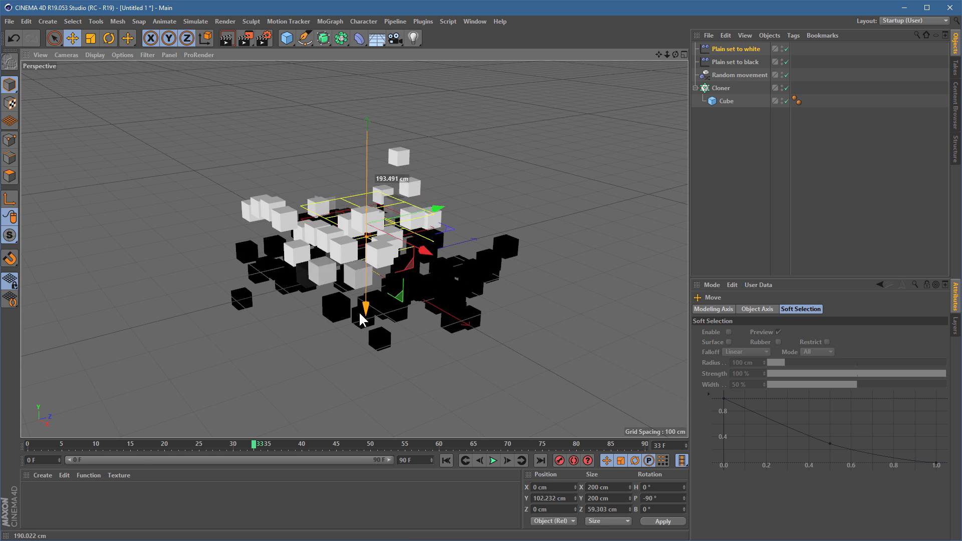
left_click_drag(363, 318, 365, 289)
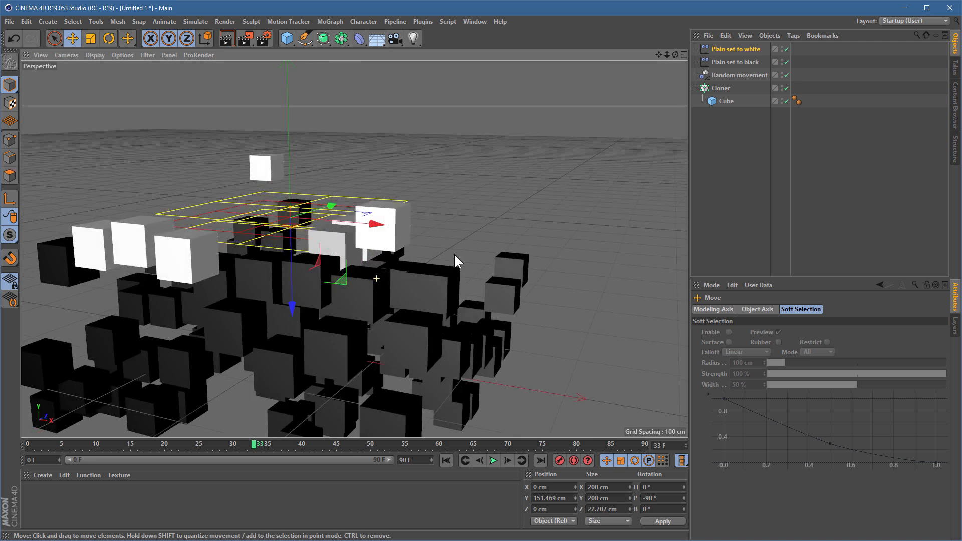
Orbit the view to look down on the cubes and start the animation playing
left_click_drag(454, 258, 307, 264)
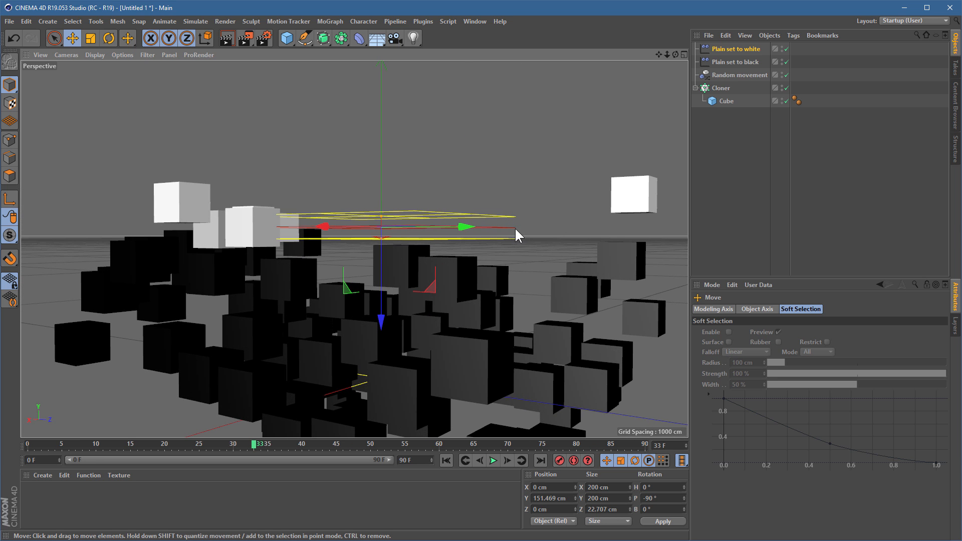
left_click_drag(519, 236, 387, 252)
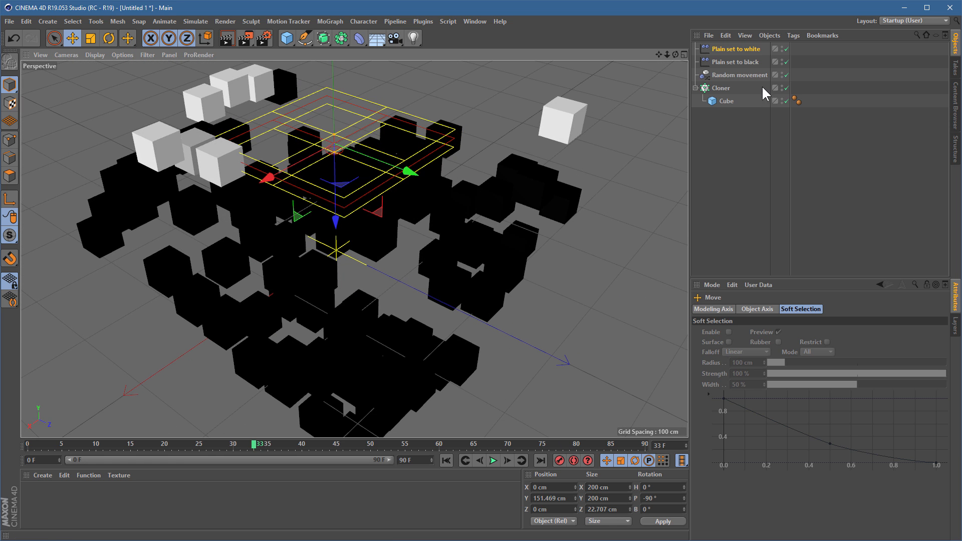
mouse_move(508, 460)
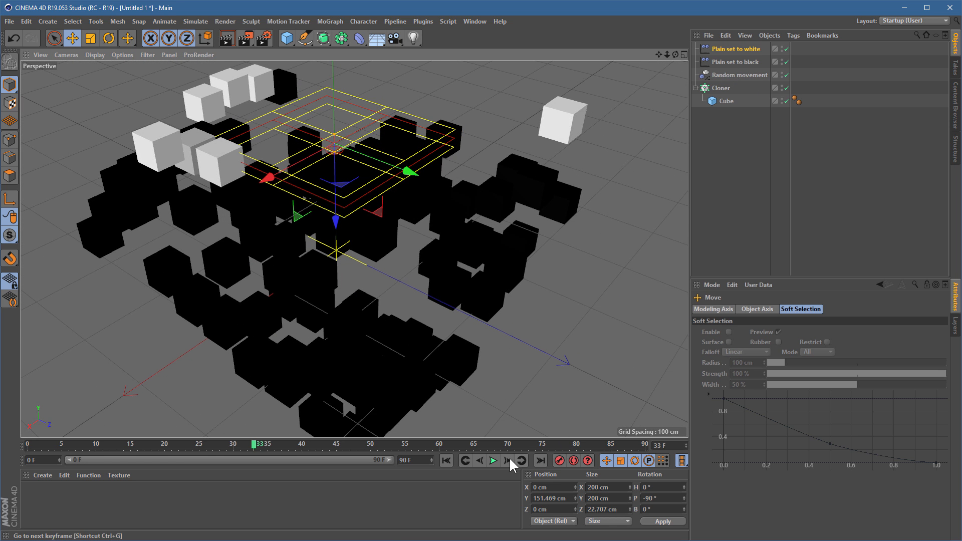
left_click(491, 460)
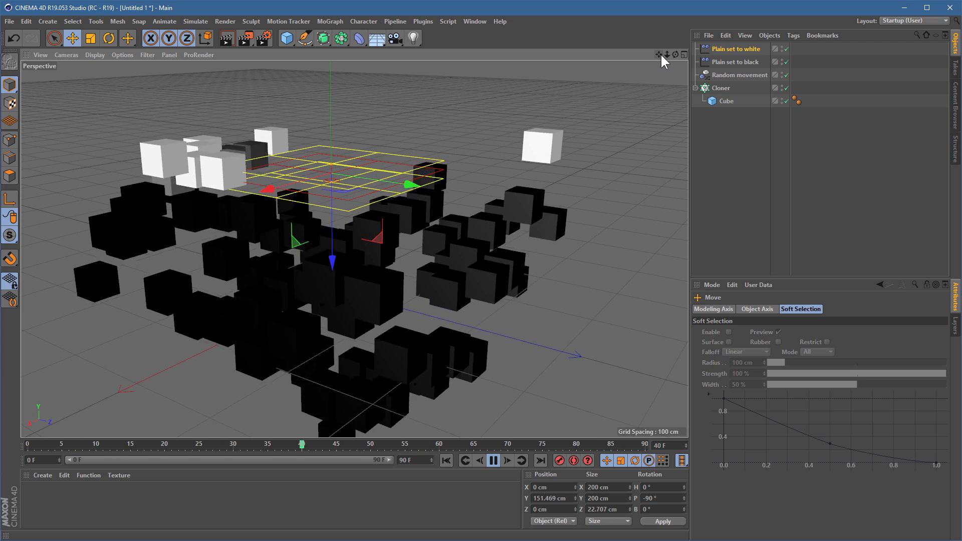
Stop playback near frame 88 and reselect 'Plain set to white' to show its falloff
left_click(94, 444)
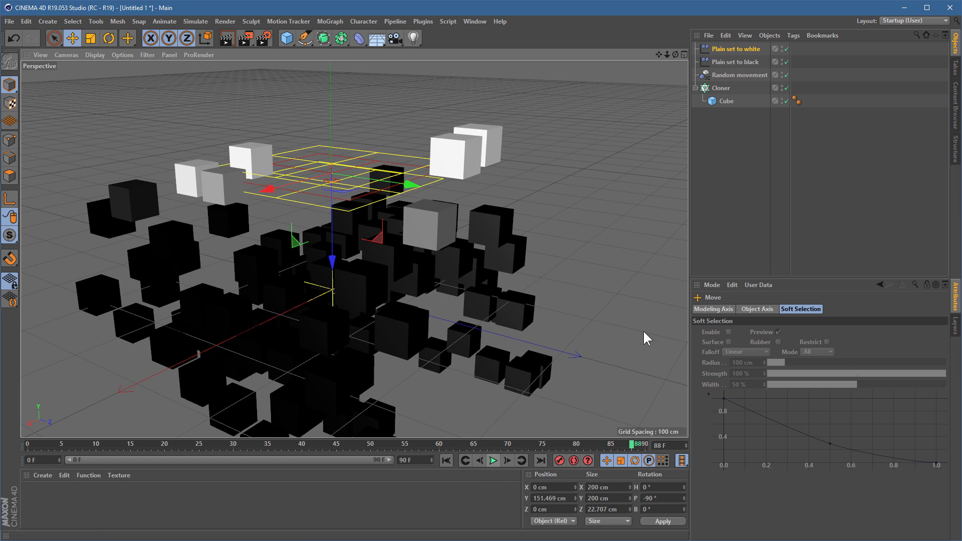
left_click(737, 49)
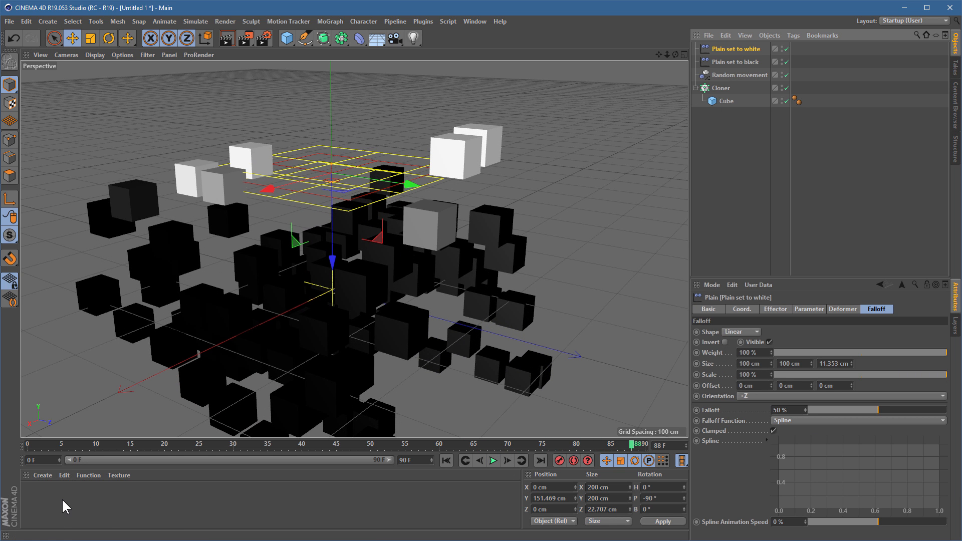
mouse_move(32, 504)
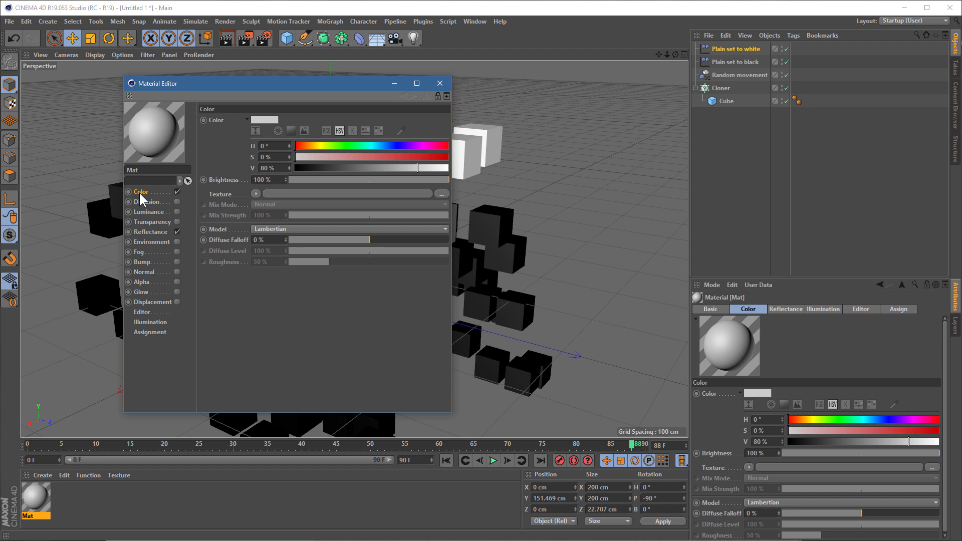
mouse_move(396, 207)
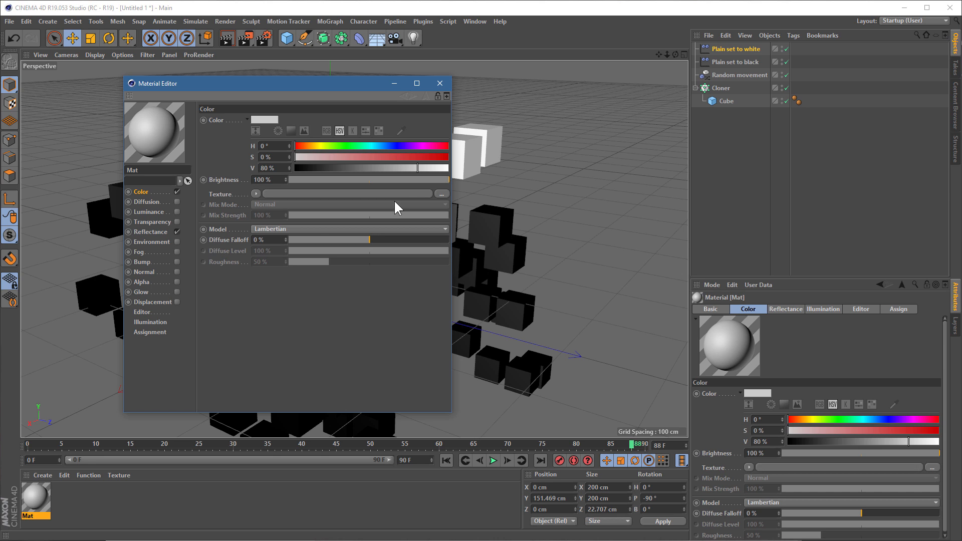
Set the new material's colour to green, then darken it to a muted shade
left_click(368, 161)
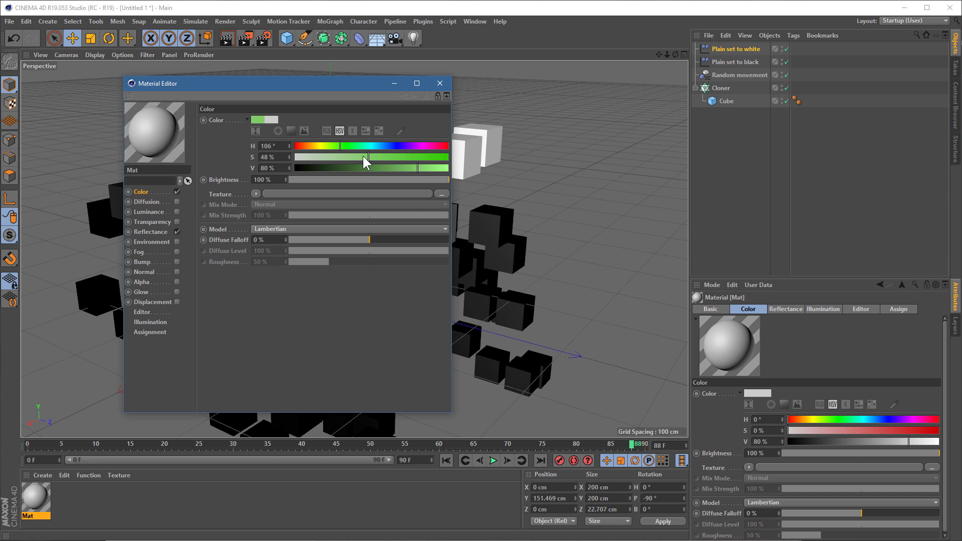
left_click_drag(369, 158, 380, 169)
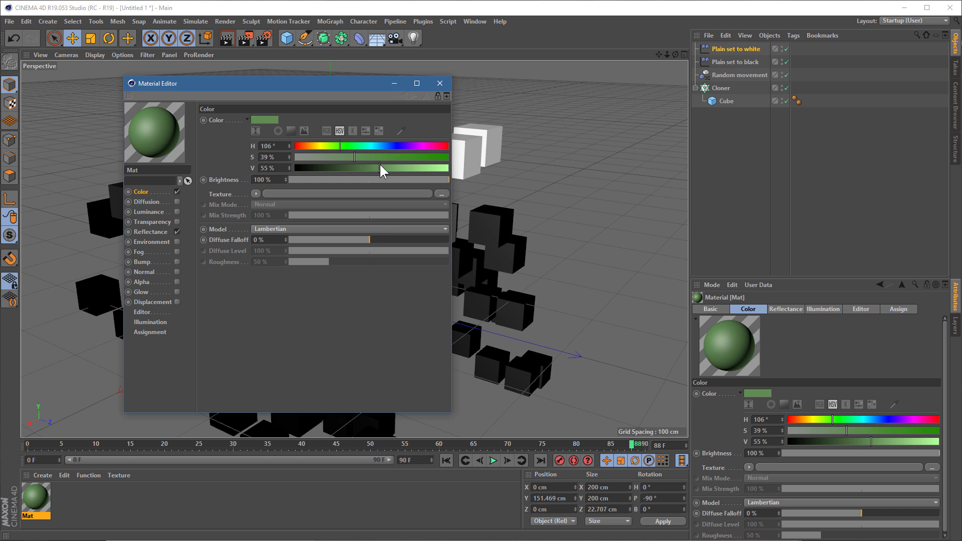
left_click_drag(380, 167, 368, 167)
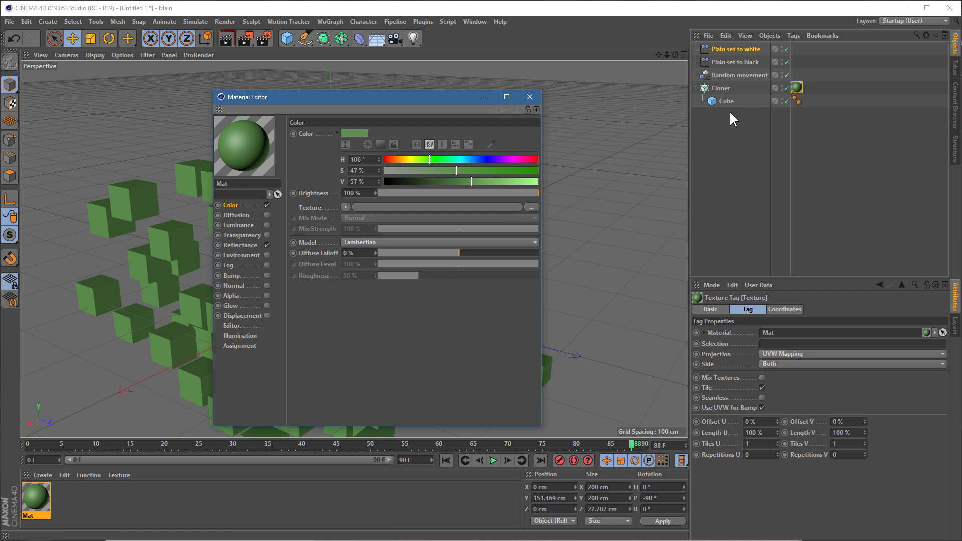
mouse_move(732, 74)
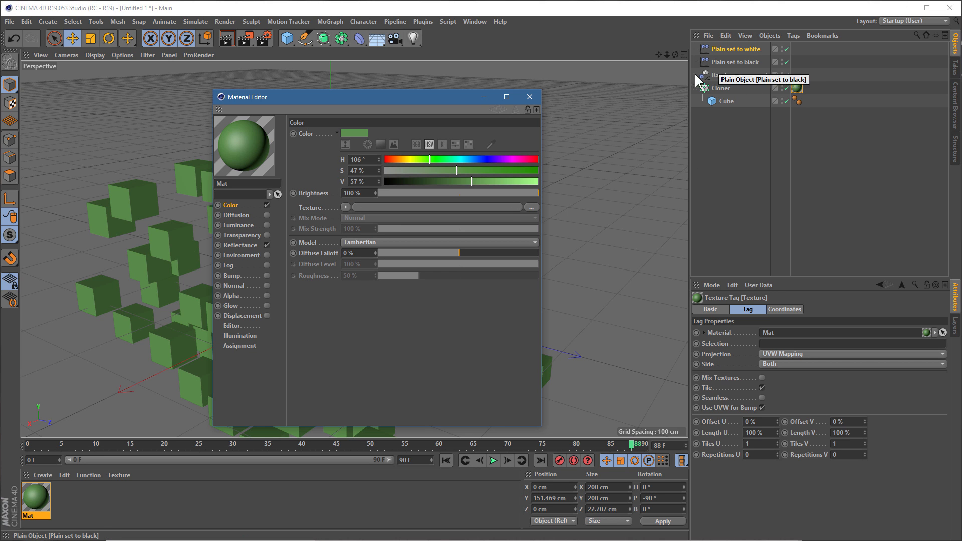
Load a MoGraph Color Shader into Mat's Luminance texture slot
left_click(240, 225)
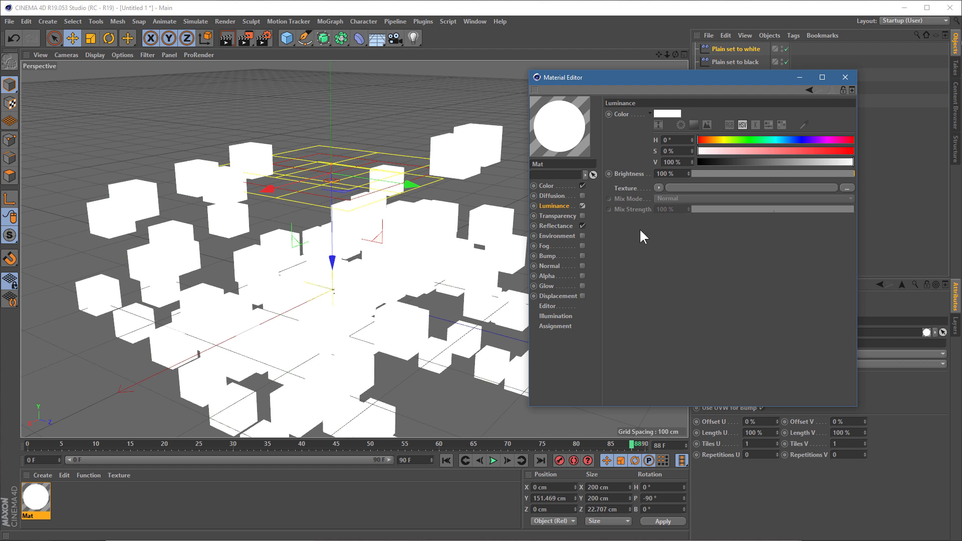
mouse_move(662, 195)
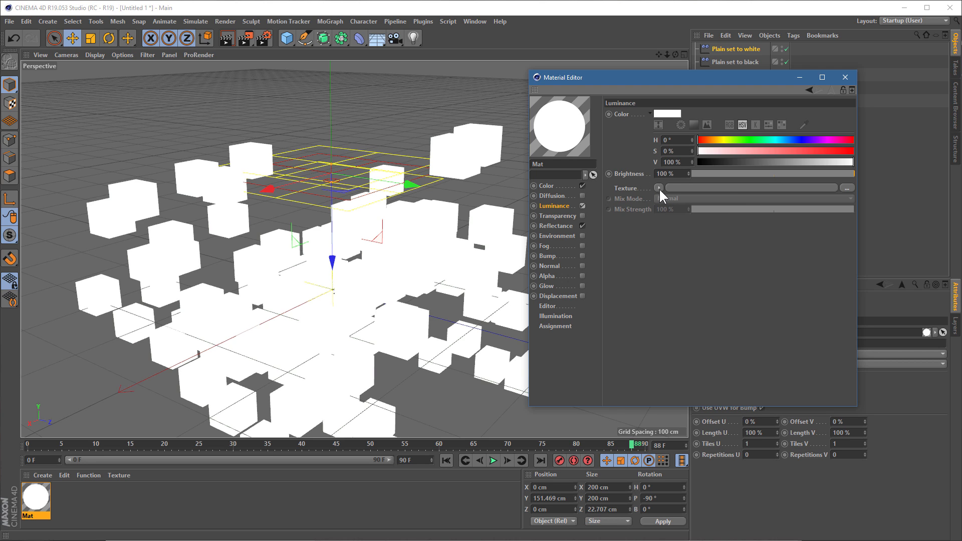
left_click(659, 188)
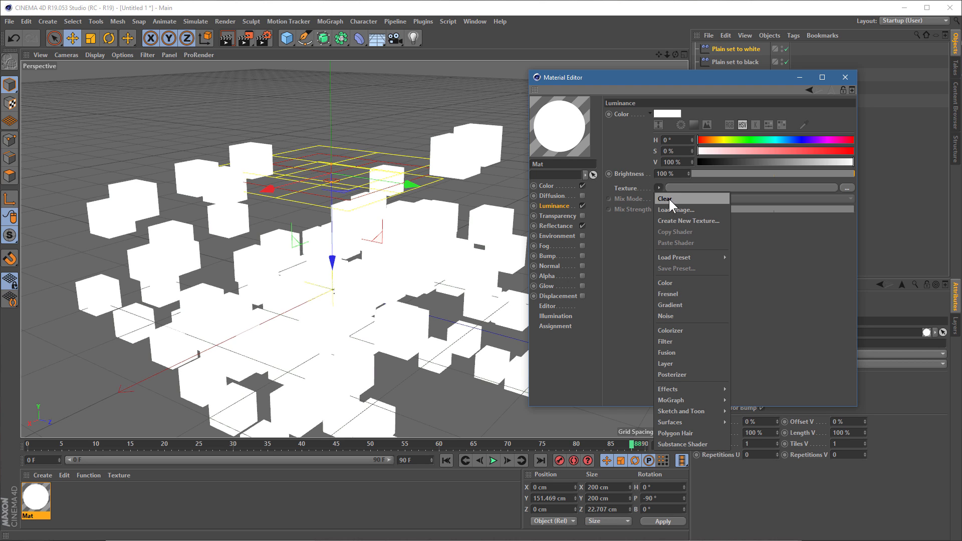
mouse_move(670, 400)
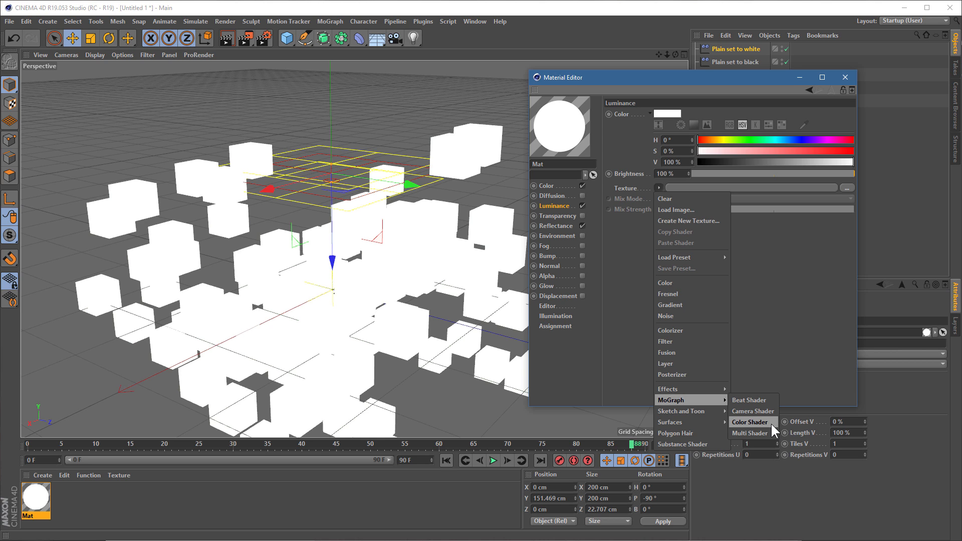
mouse_move(736, 52)
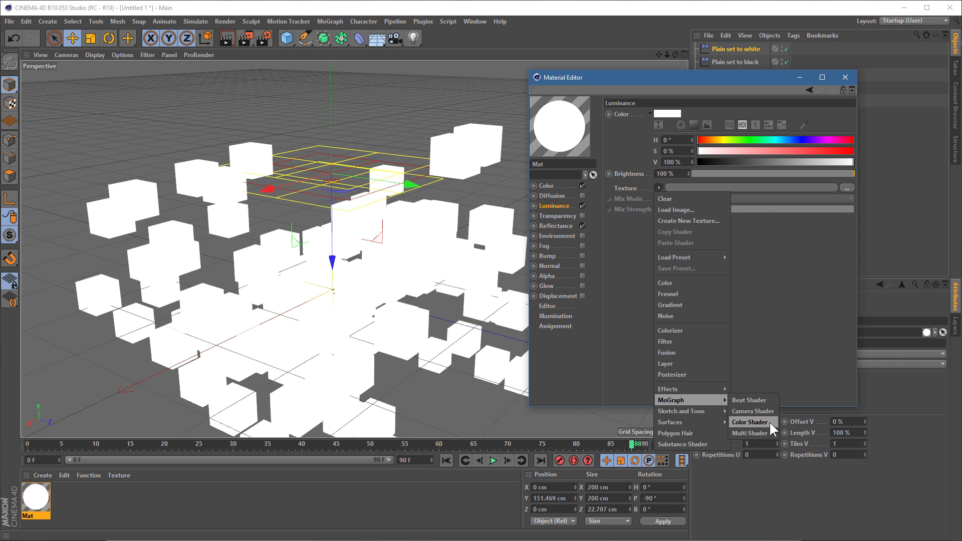
left_click(750, 421)
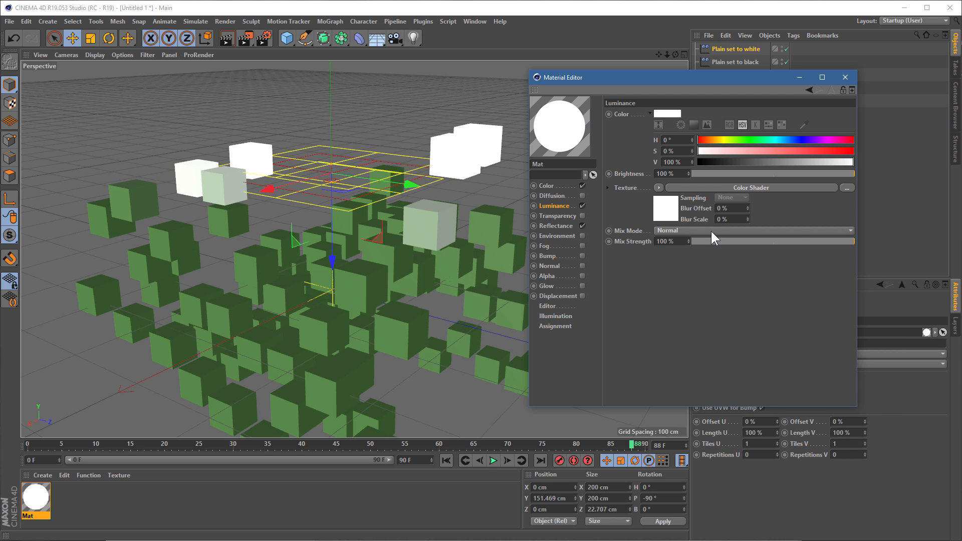
mouse_move(571, 214)
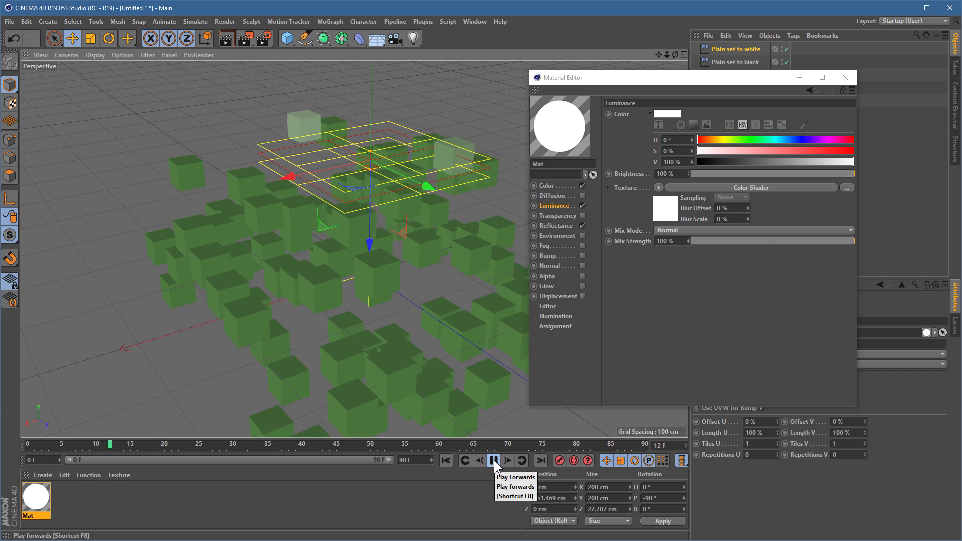
Stop playback and add Global Illumination with the Interior - Preview (High Diffuse Depth) preset
left_click(494, 460)
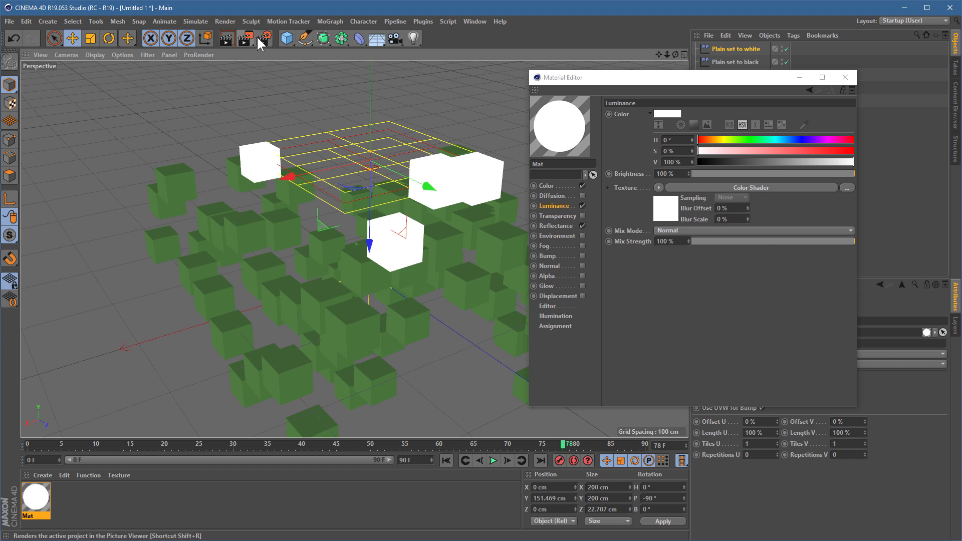
left_click(244, 38)
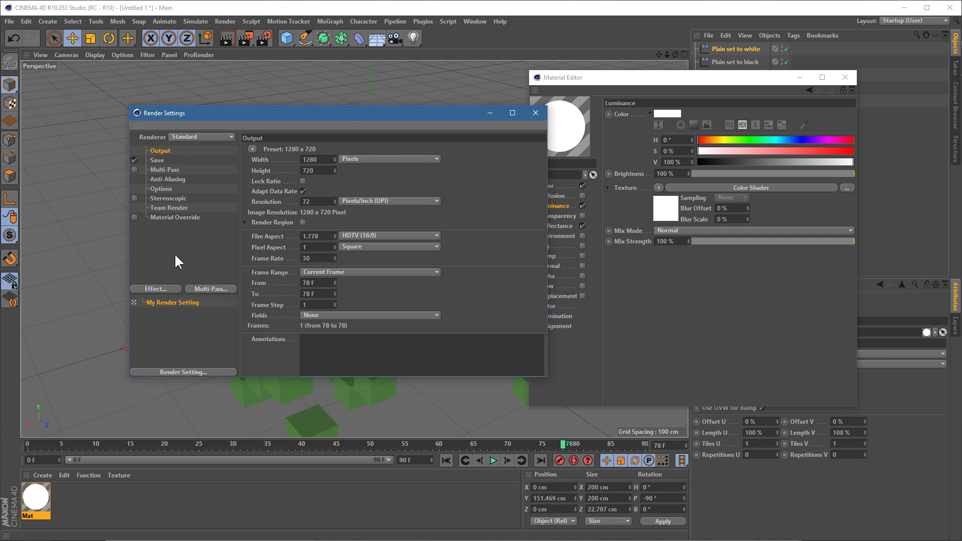
left_click(155, 288)
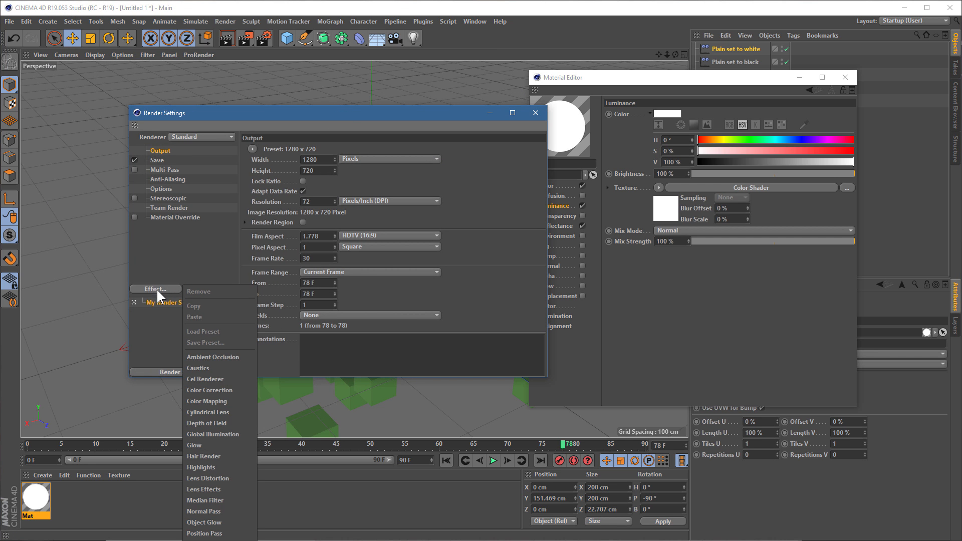
left_click(213, 434)
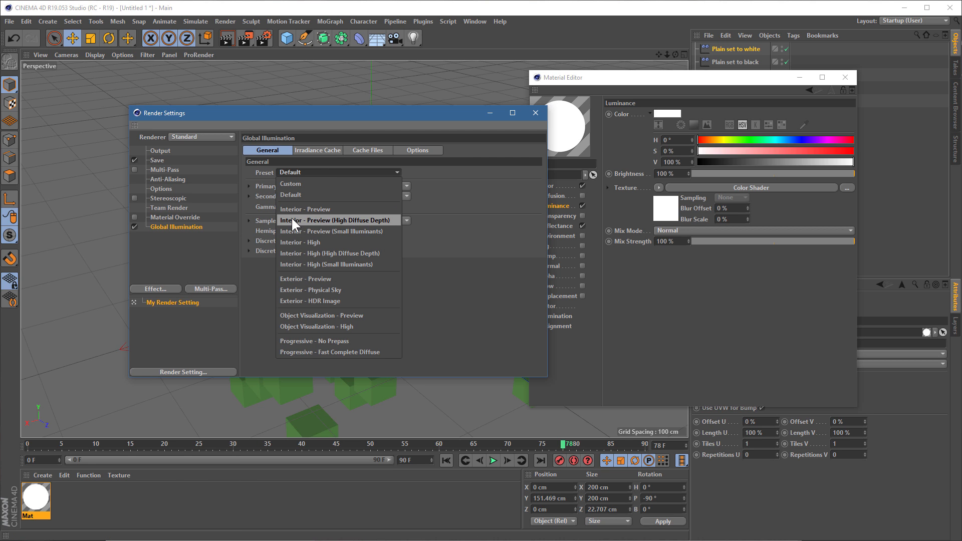
left_click(336, 219)
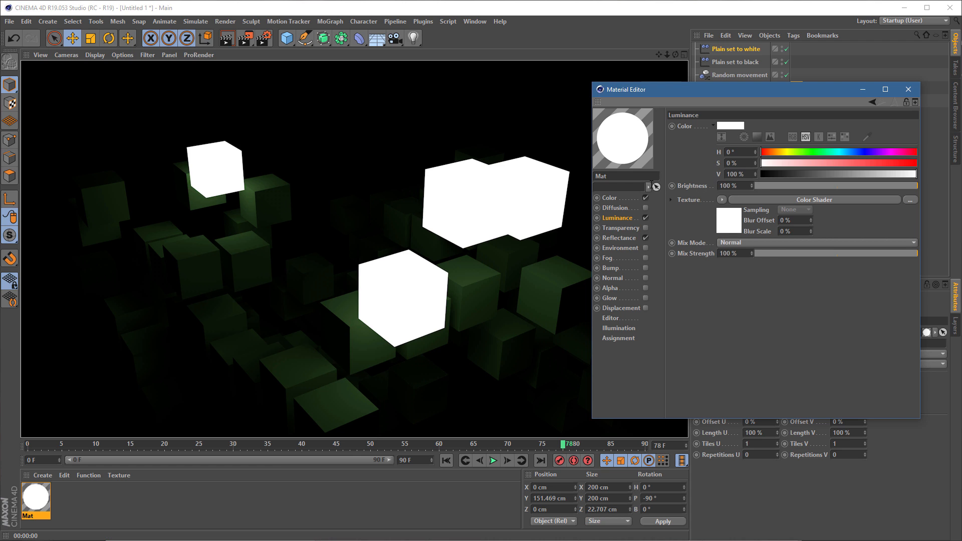
mouse_move(618, 337)
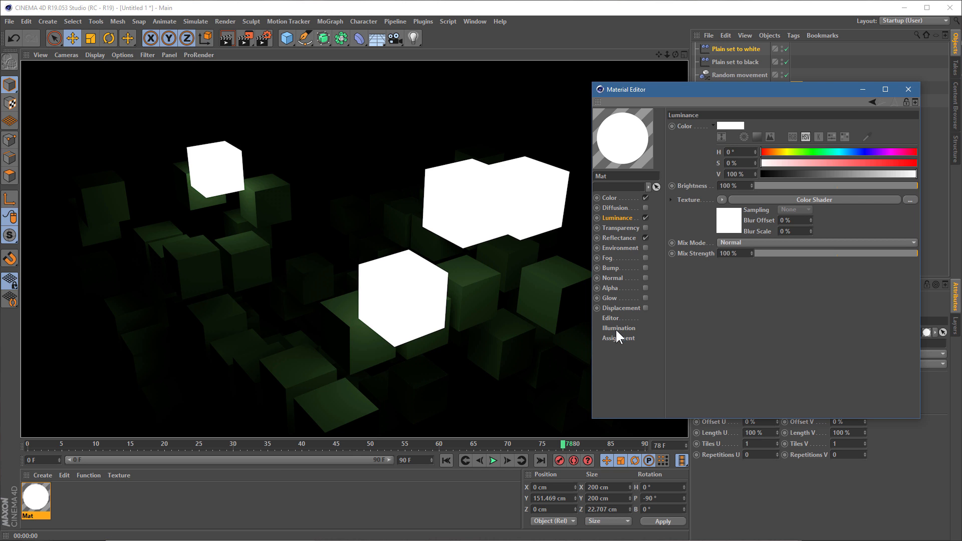
Set Mat's Generate GI Strength to 200%, re-render the view, and move the editor aside
left_click(618, 328)
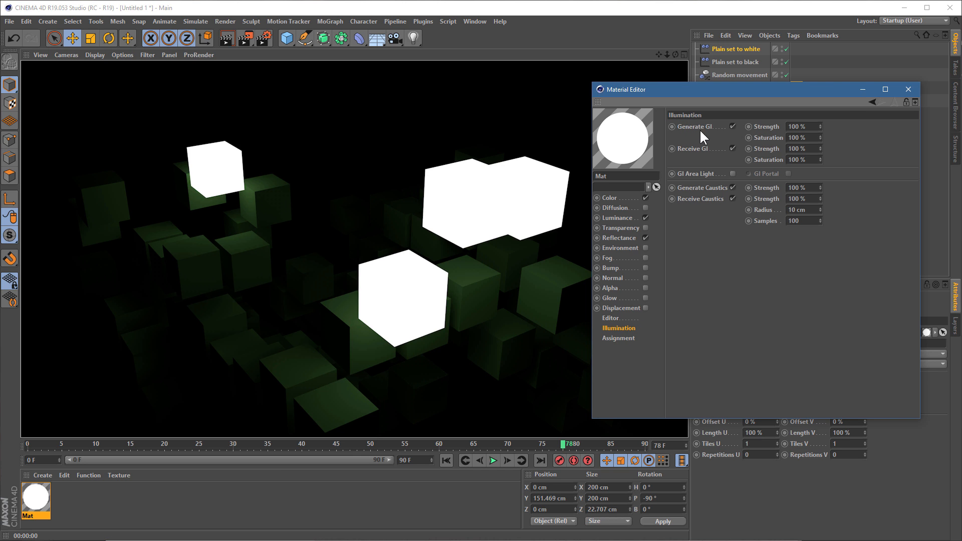
mouse_move(692, 133)
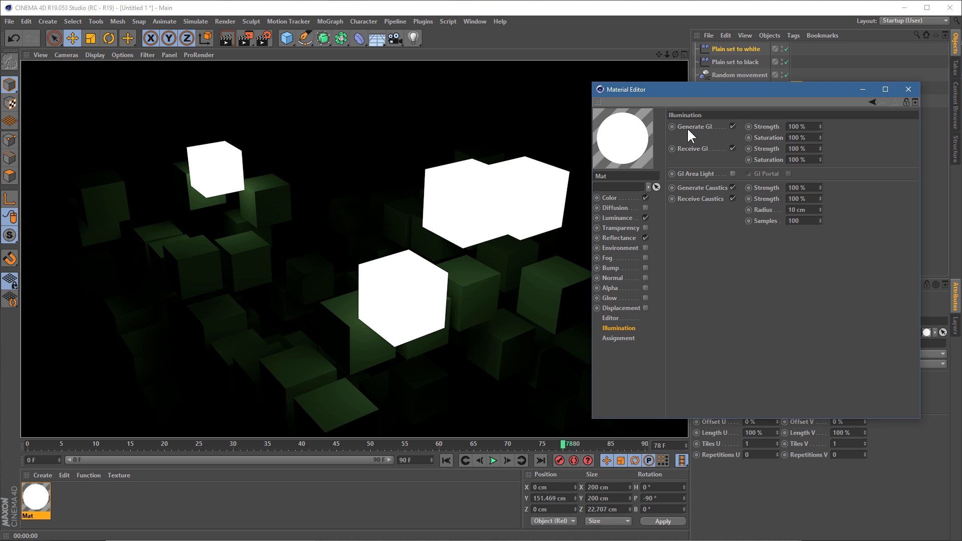
left_click(800, 126)
type("200")
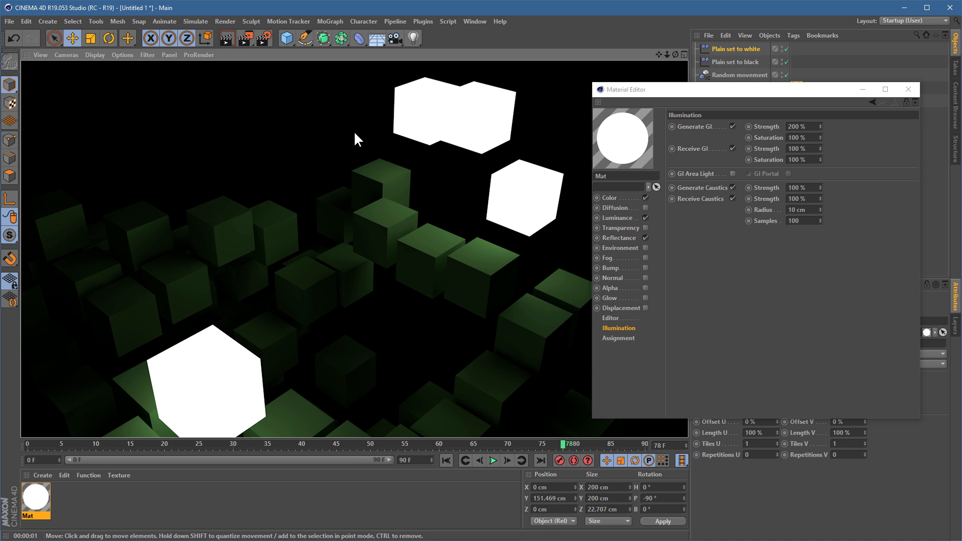
left_click(494, 461)
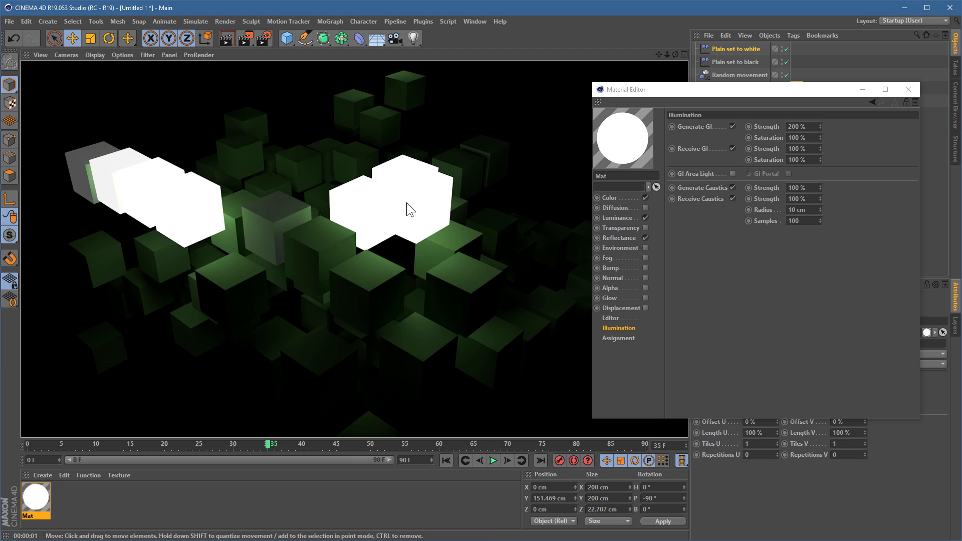
mouse_move(385, 202)
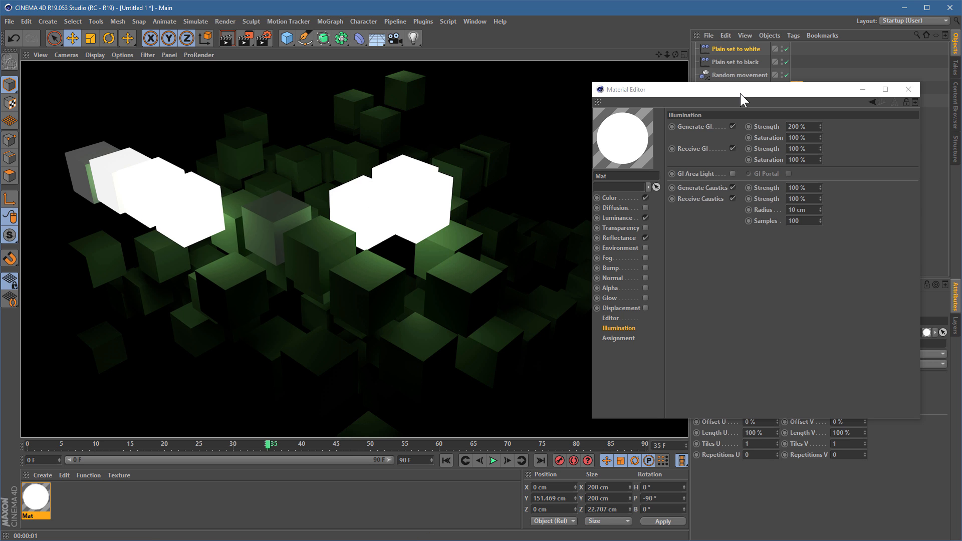
left_click_drag(742, 89, 358, 92)
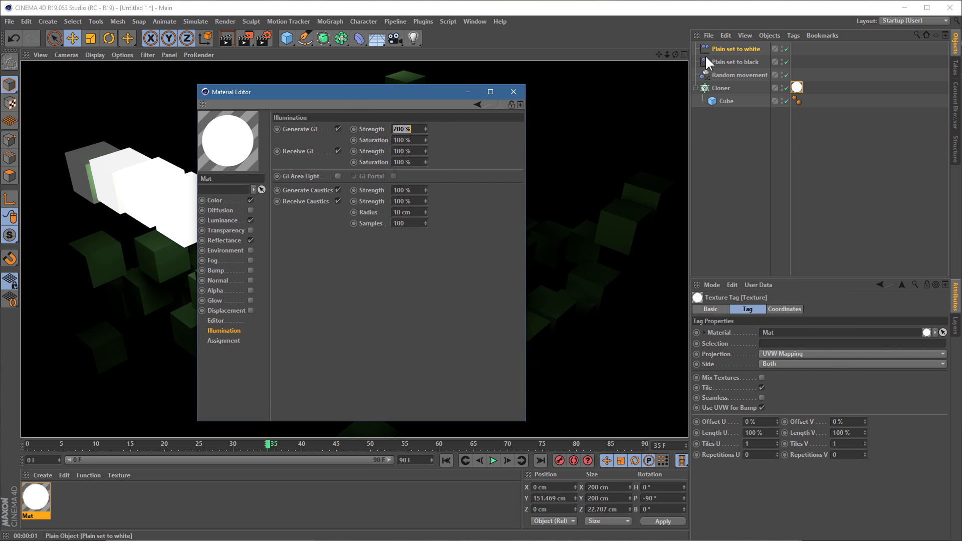
mouse_move(739, 56)
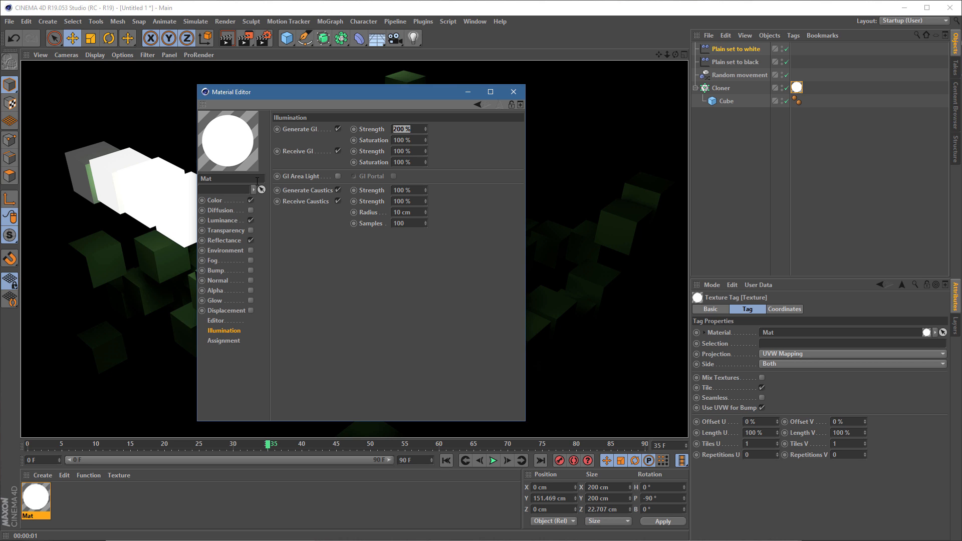
Close the Material Editor and select the Cloner to show its grid-array settings
left_click(405, 128)
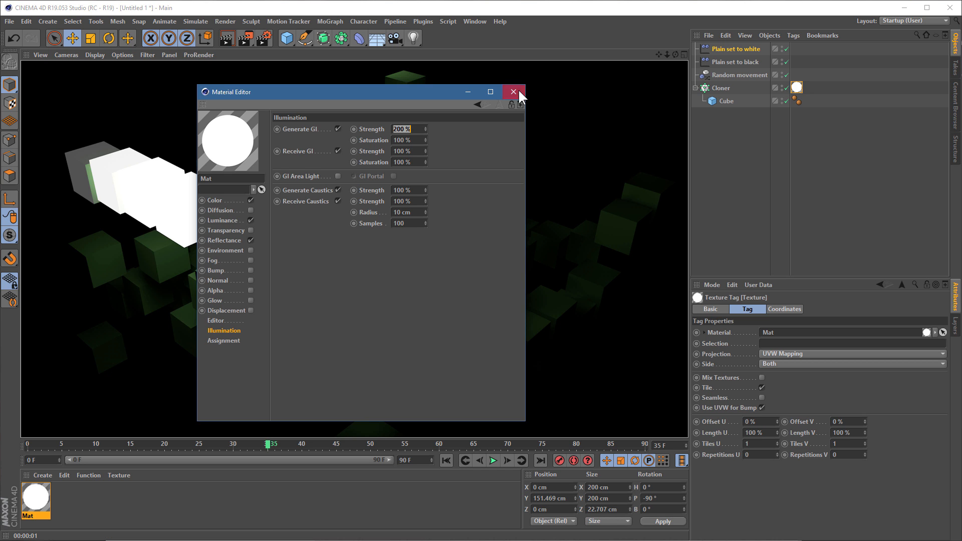
left_click(513, 92)
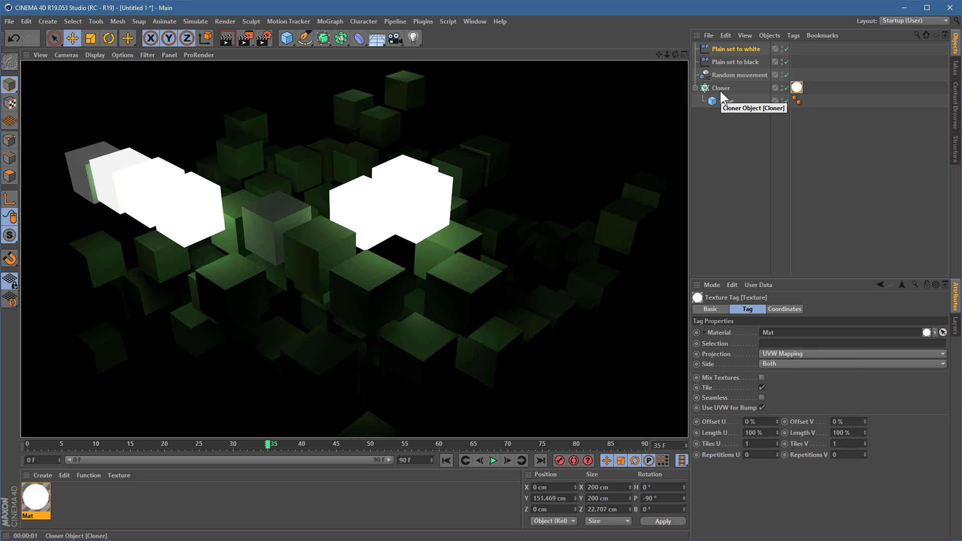
left_click(721, 88)
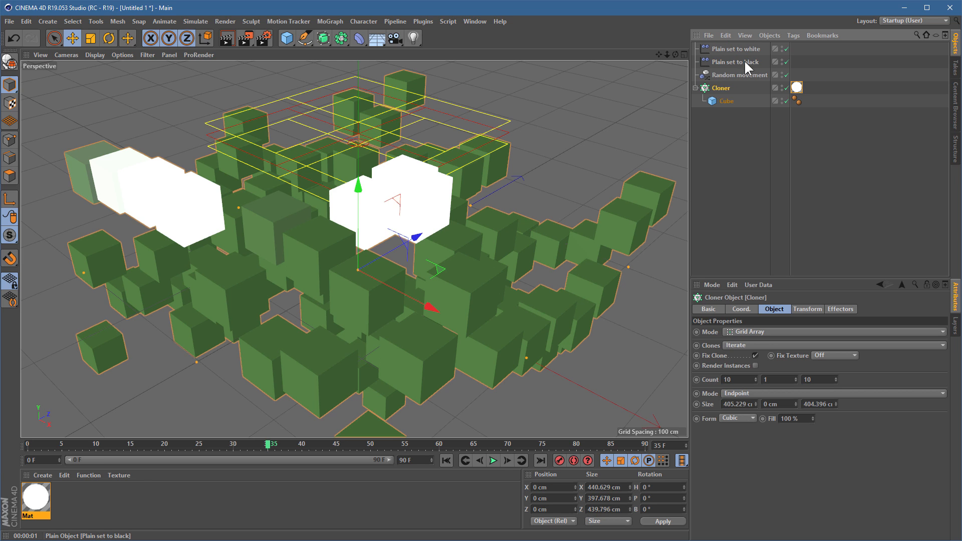
mouse_move(743, 62)
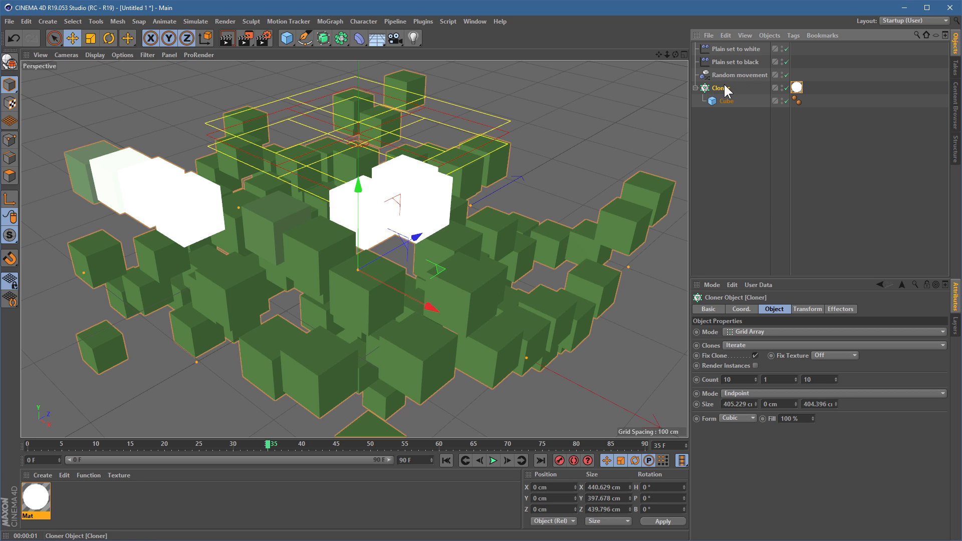
Order the Cloner's Plain effectors with black before white, then render the viewport
left_click(841, 309)
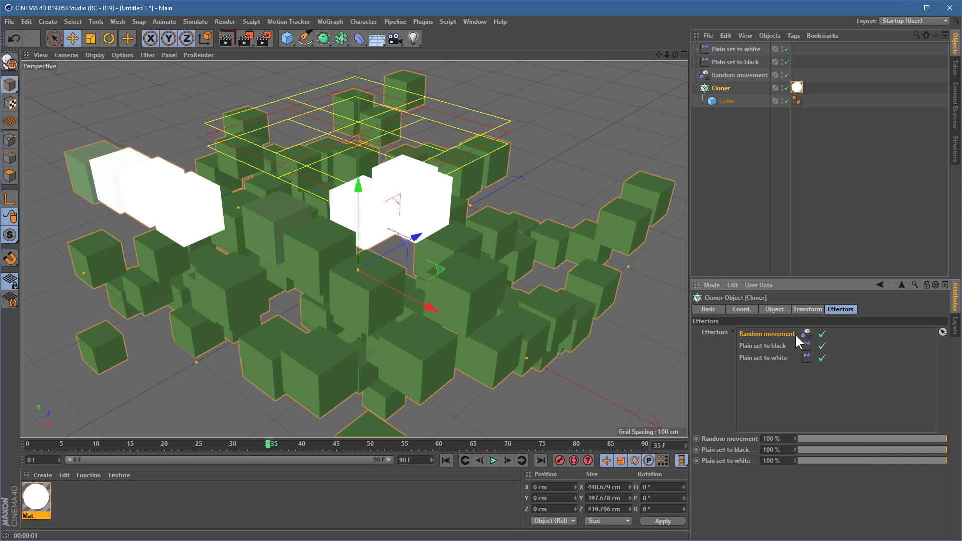
mouse_move(772, 340)
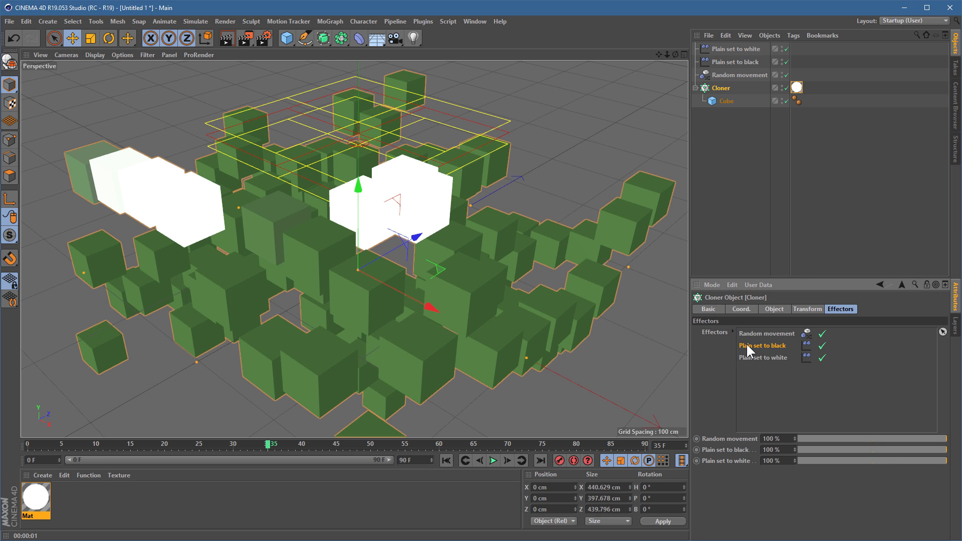
left_click(764, 358)
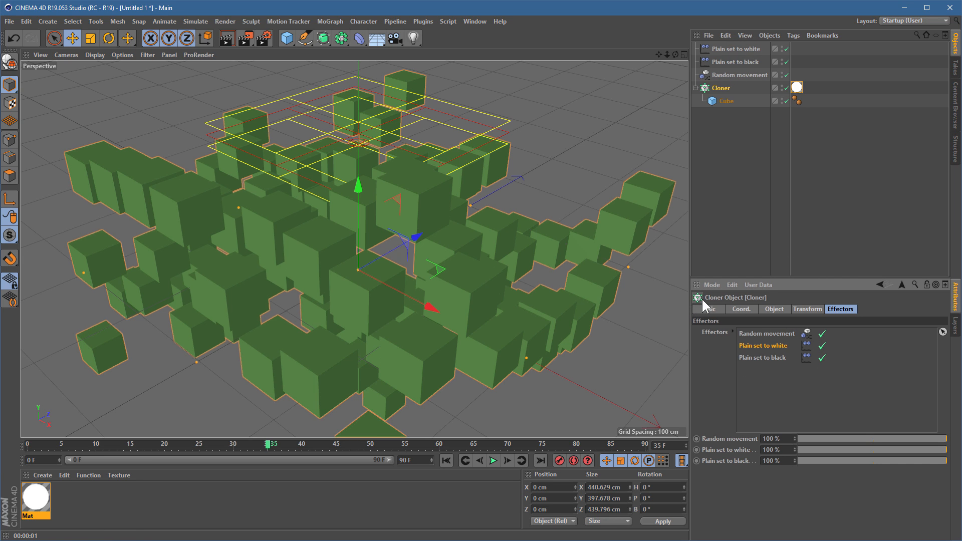
mouse_move(769, 350)
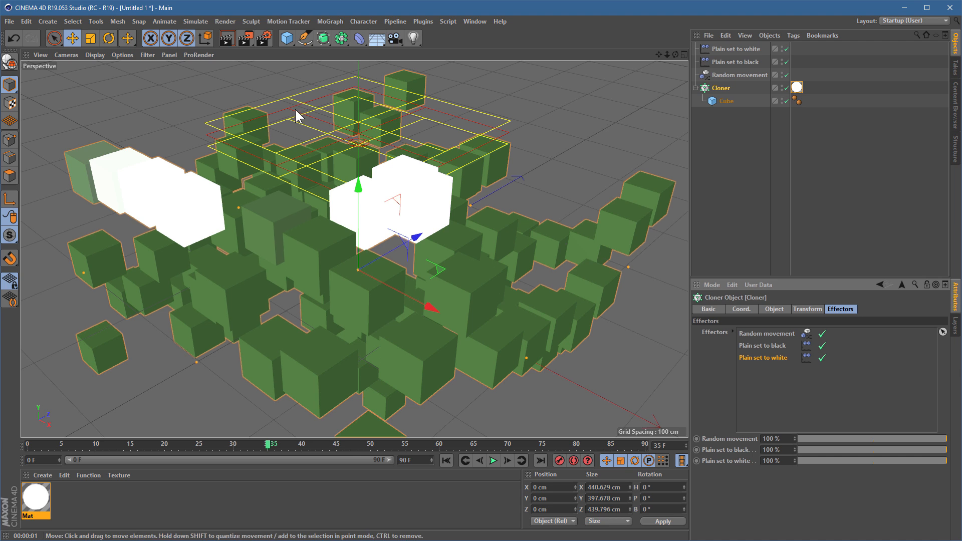
left_click(226, 38)
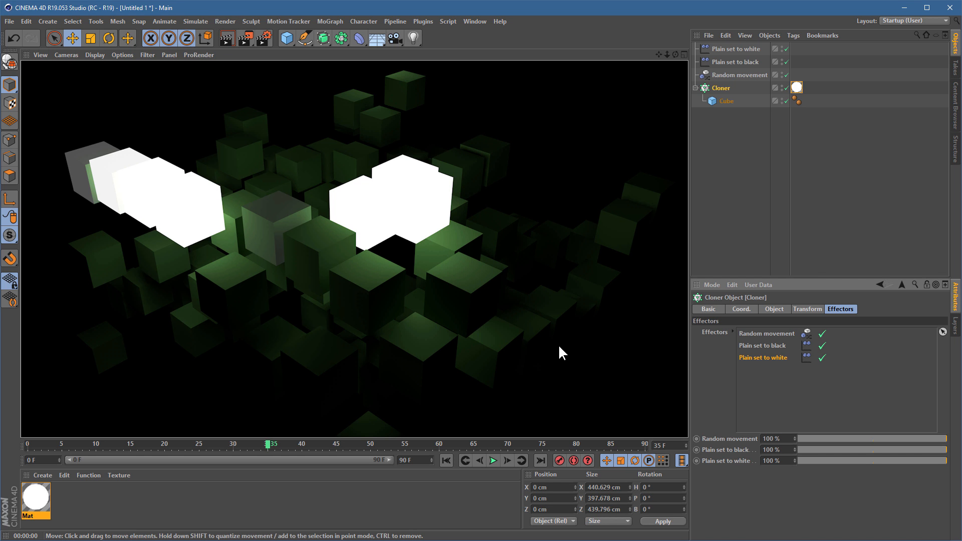
mouse_move(571, 373)
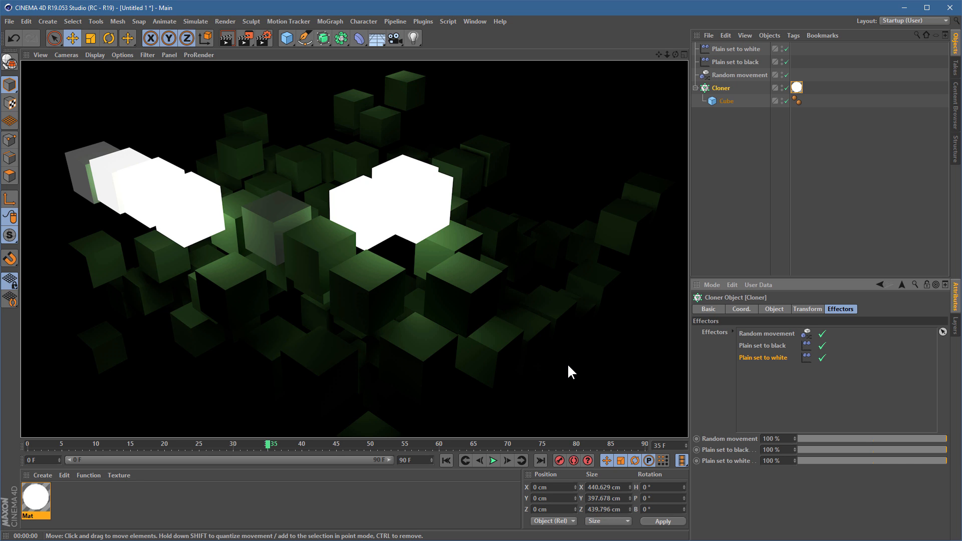